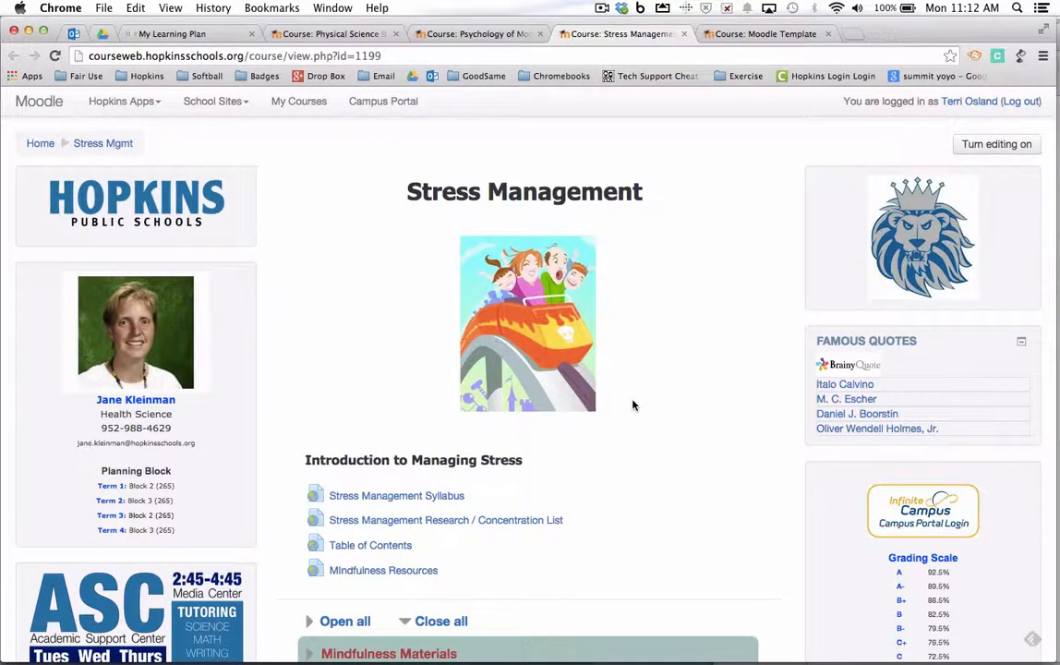
mouse_move(662, 378)
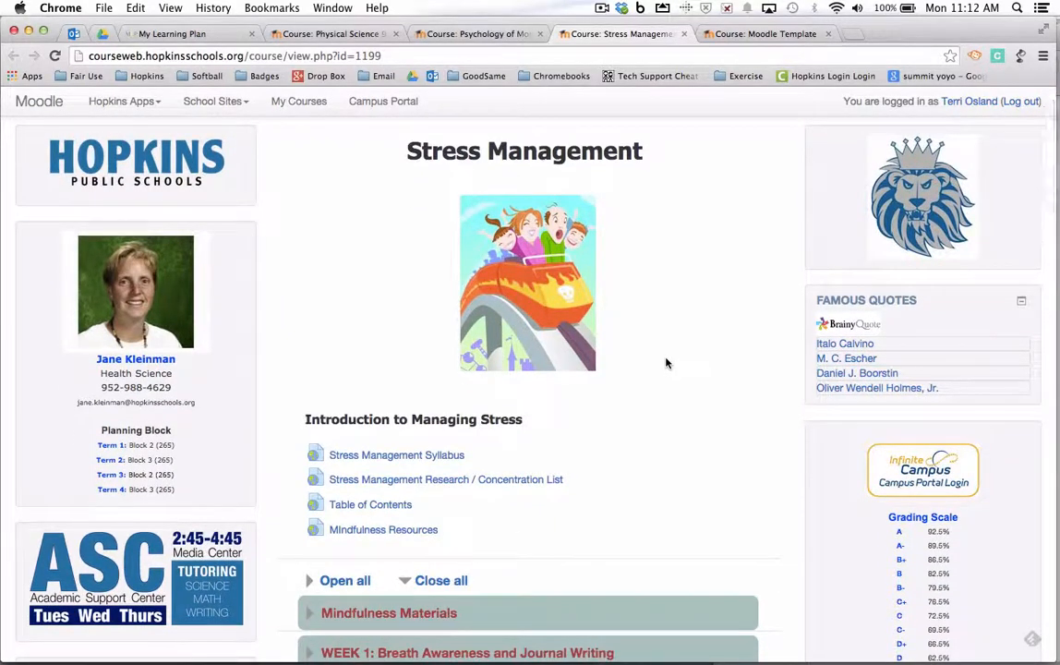
mouse_move(677, 331)
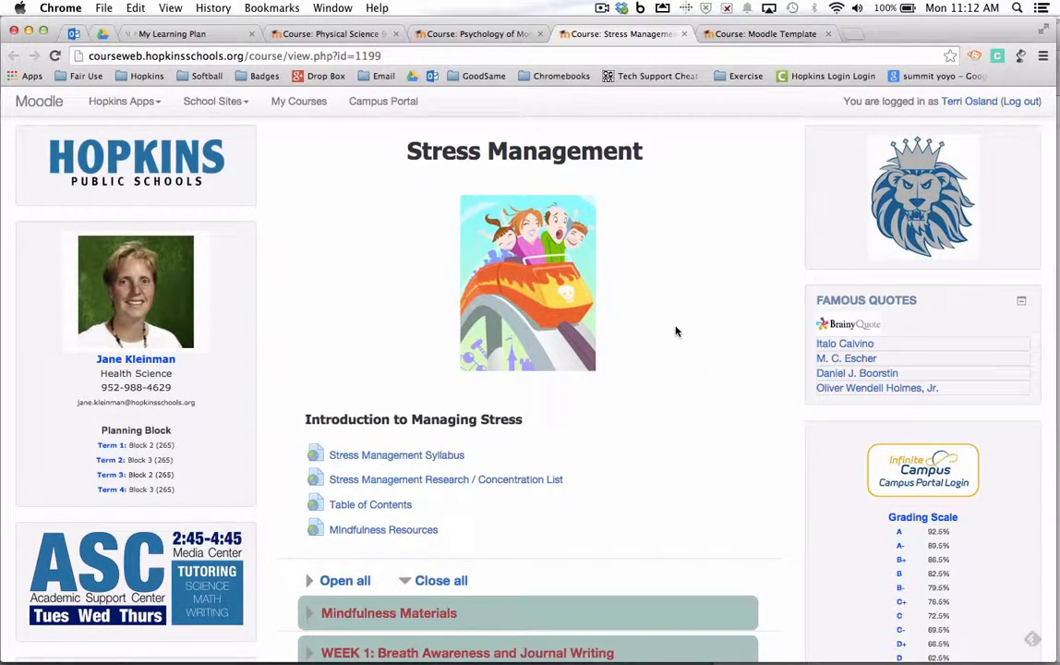
Scroll the course page and expand the WEEK 1: Breath Awareness and Journal Writing section.
scroll("down", 3)
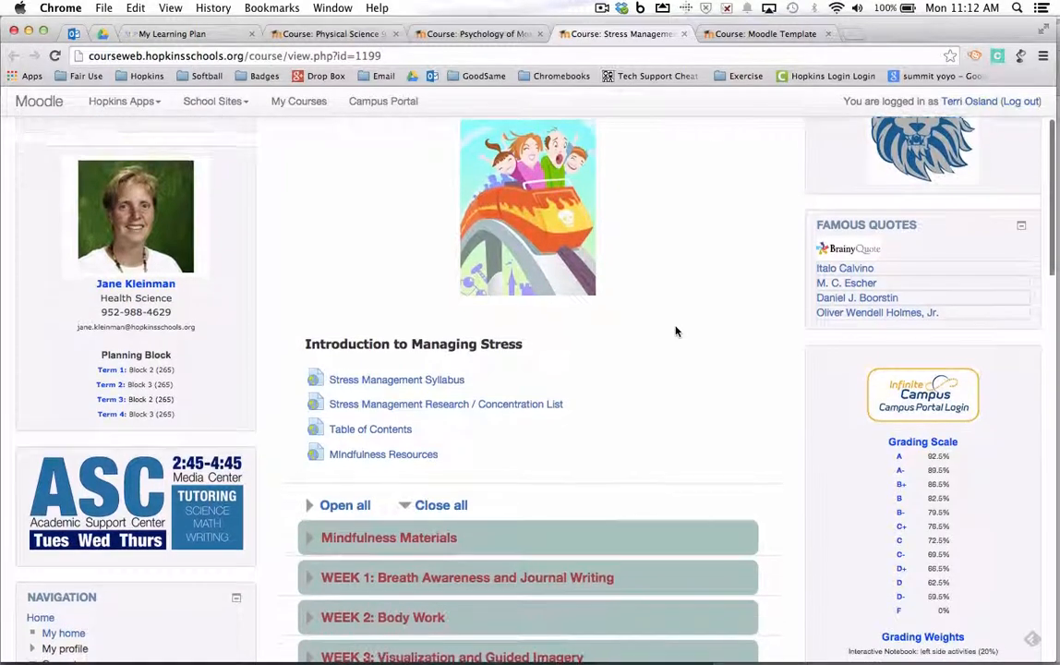
scroll("down", 3)
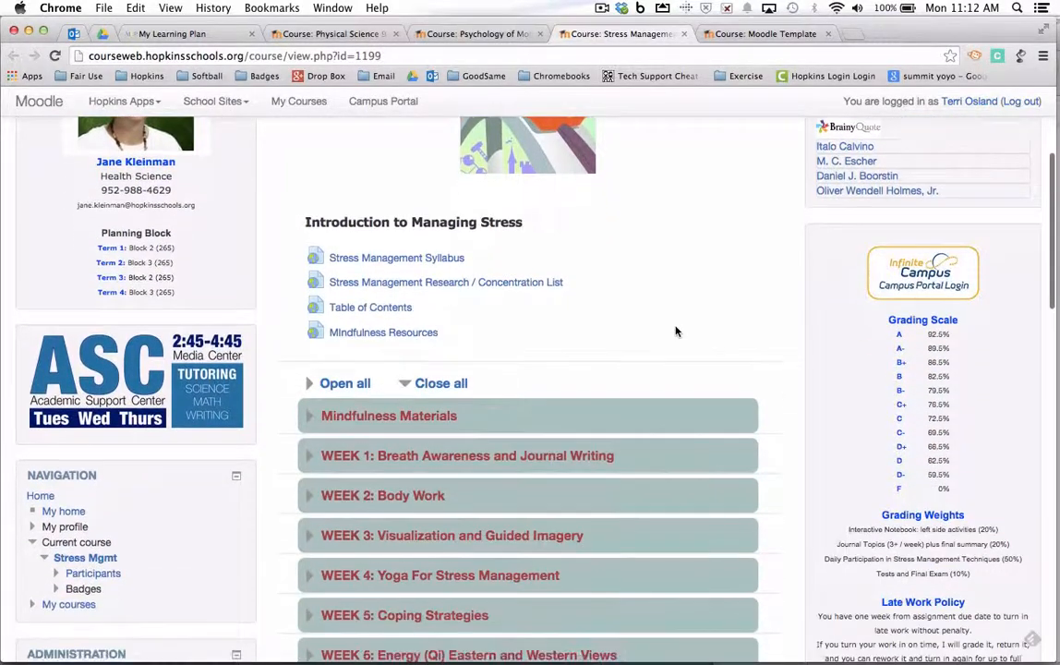
scroll("down", 3)
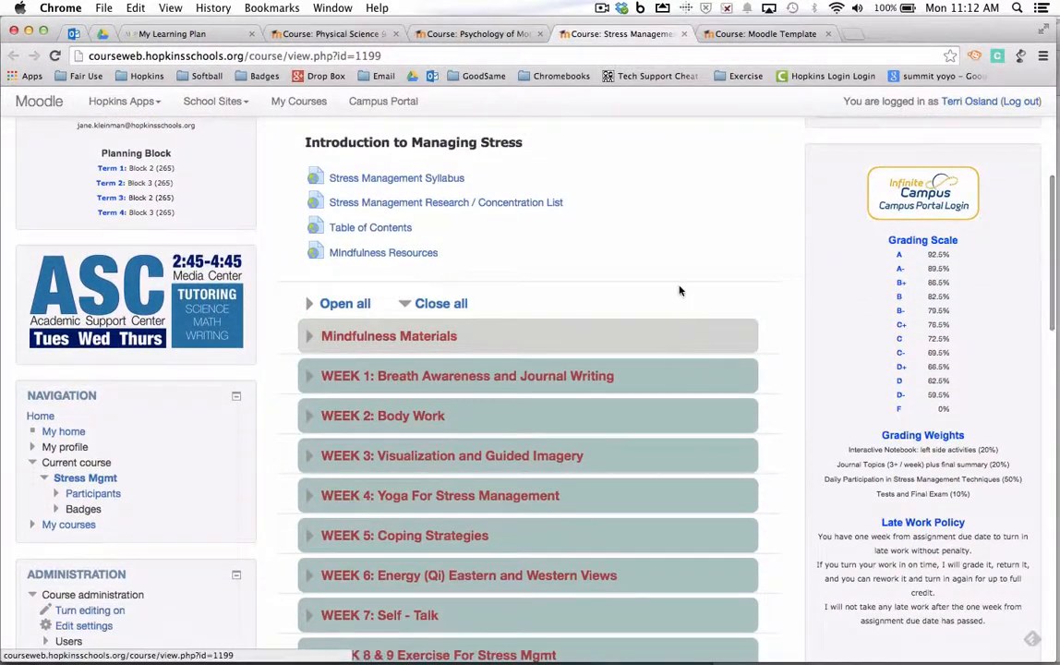
scroll("down", 3)
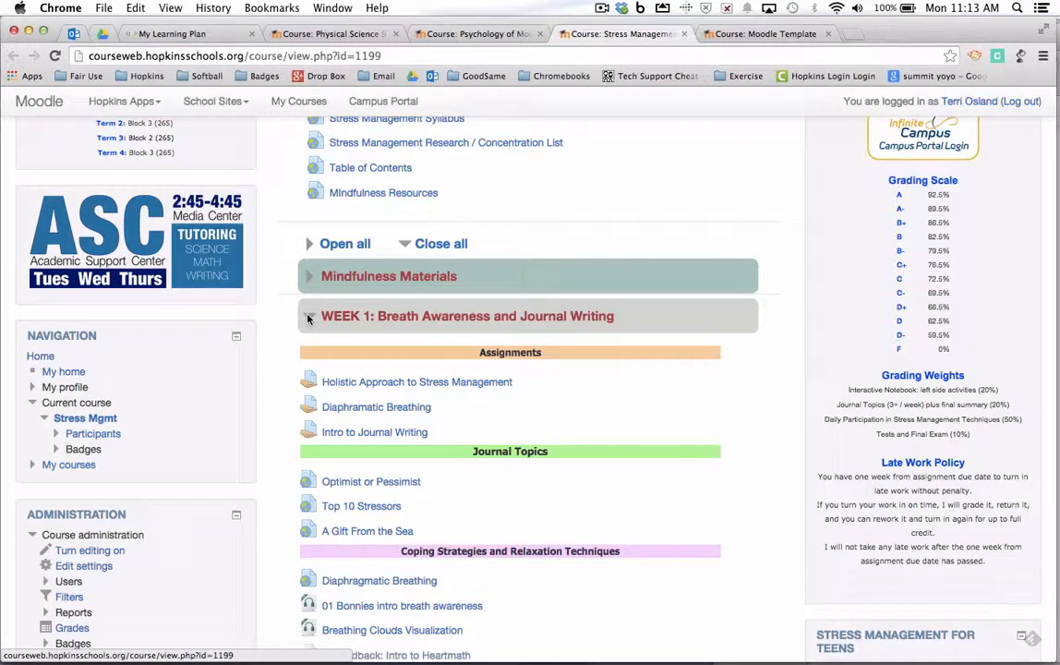
left_click(309, 316)
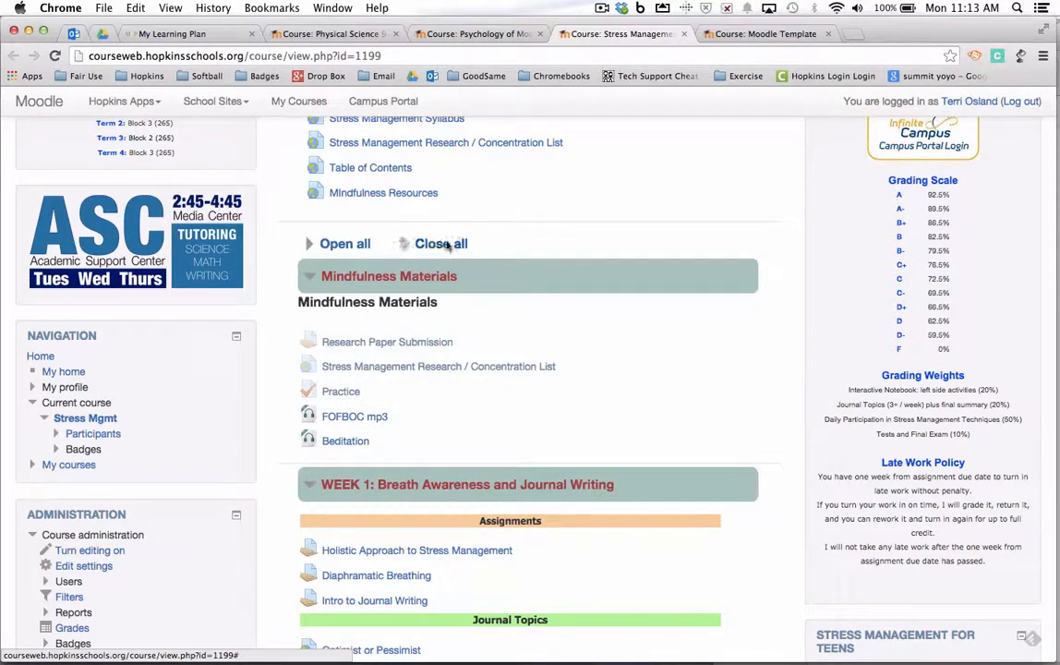
Collapse all course sections again and switch to the Psychology of Motivation course.
left_click(440, 243)
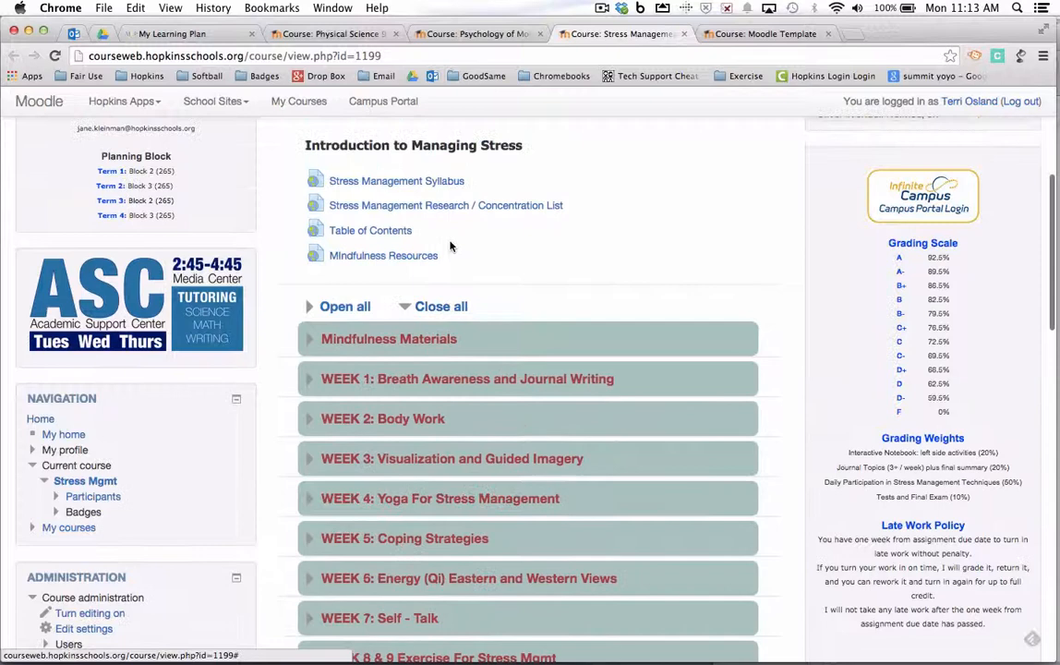
scroll("up", 3)
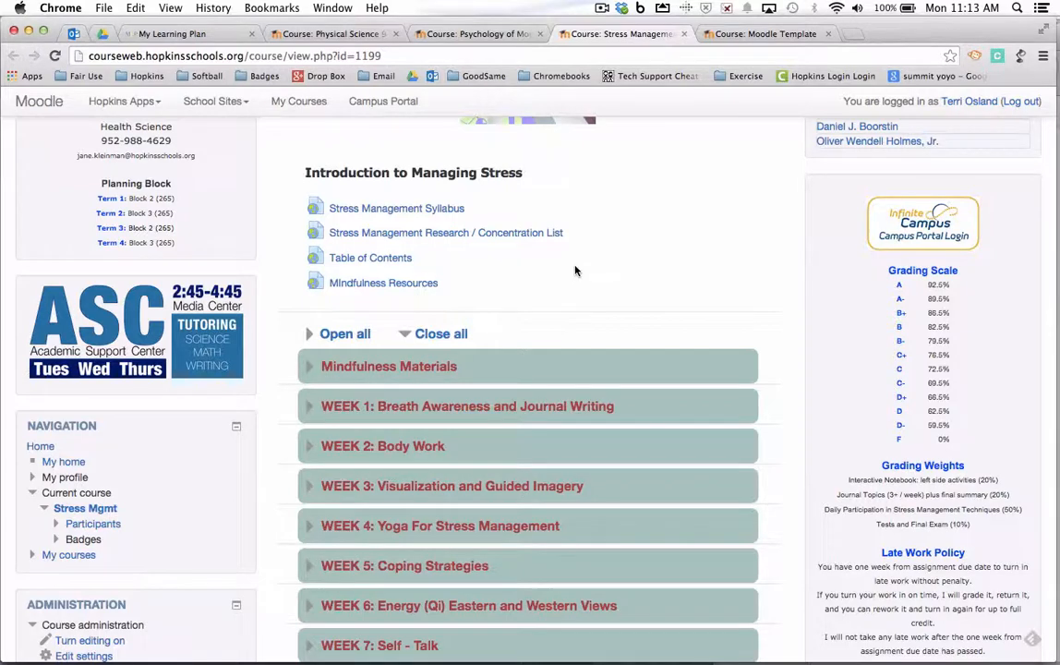
mouse_move(554, 365)
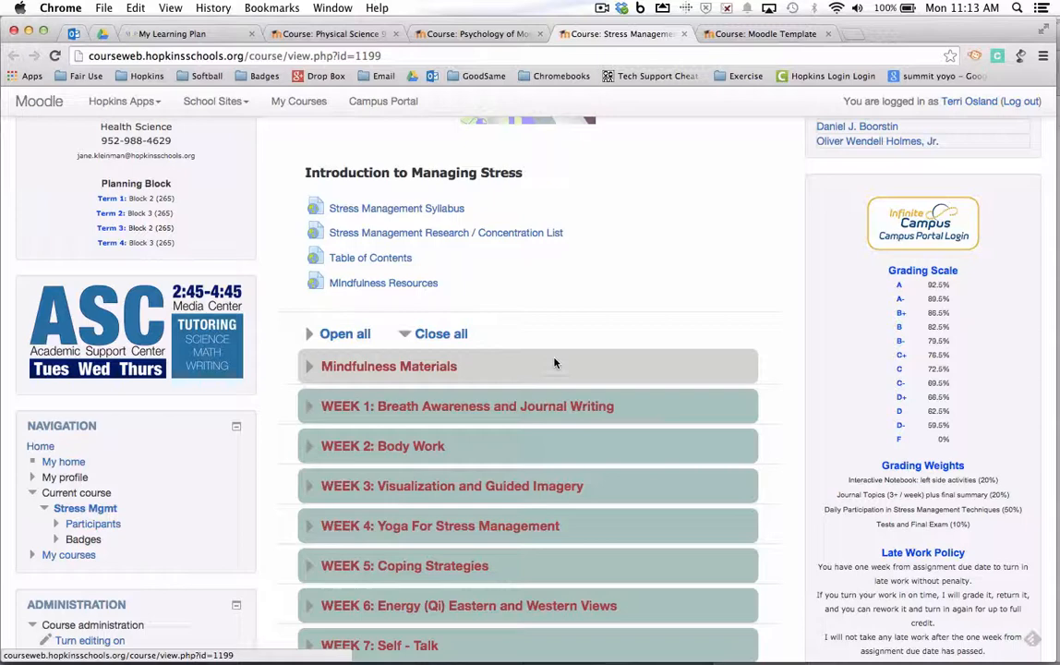
left_click(478, 34)
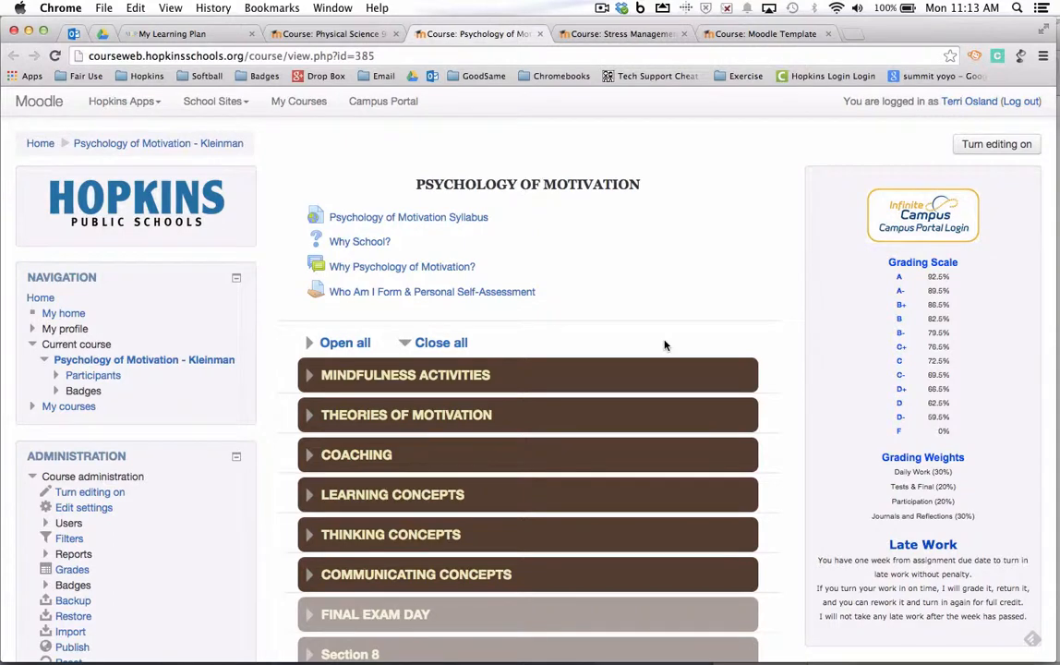
mouse_move(661, 358)
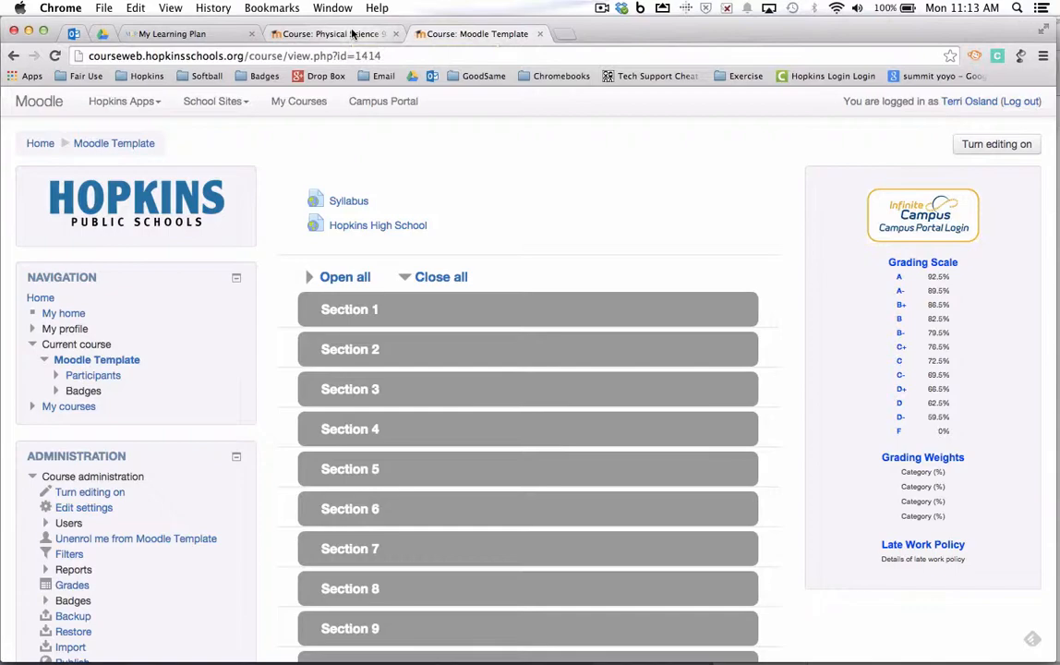
left_click(330, 34)
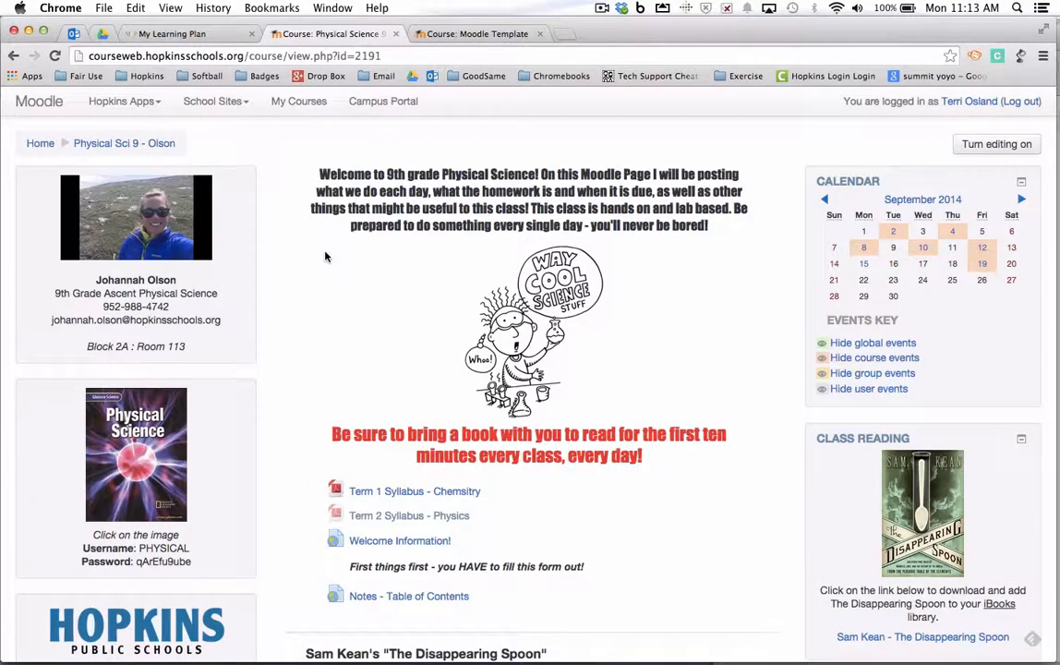
scroll("down", 3)
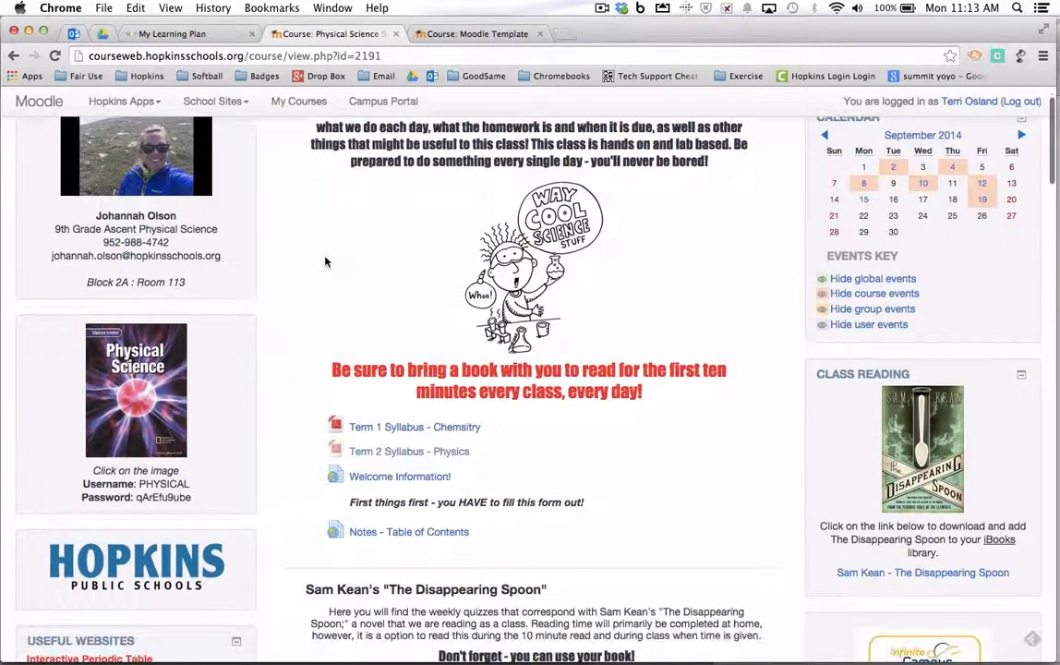
scroll("down", 3)
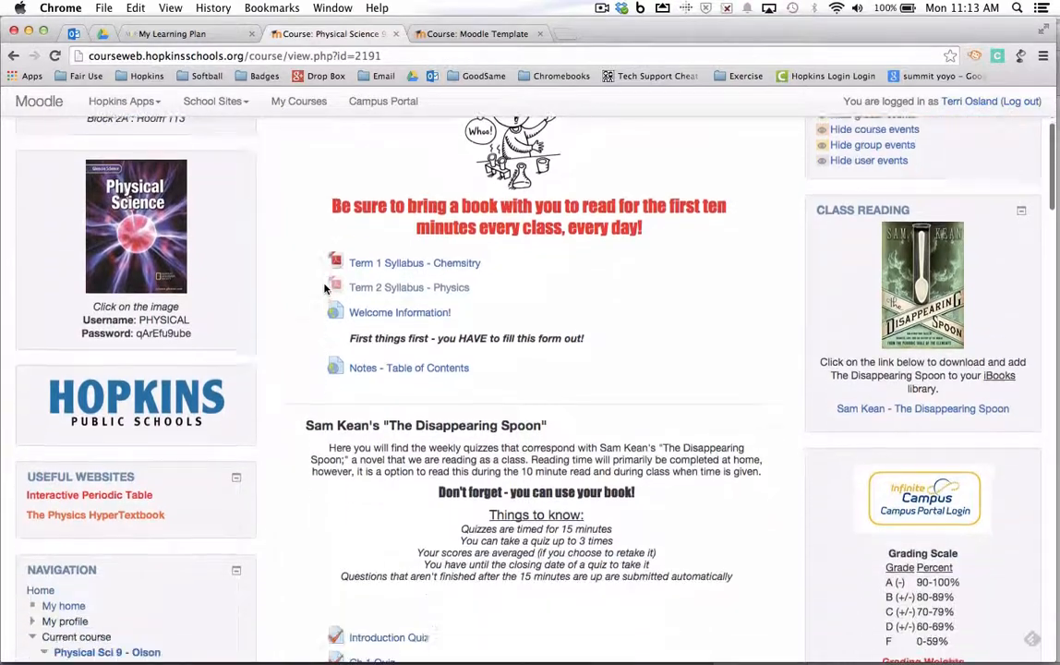
scroll("down", 3)
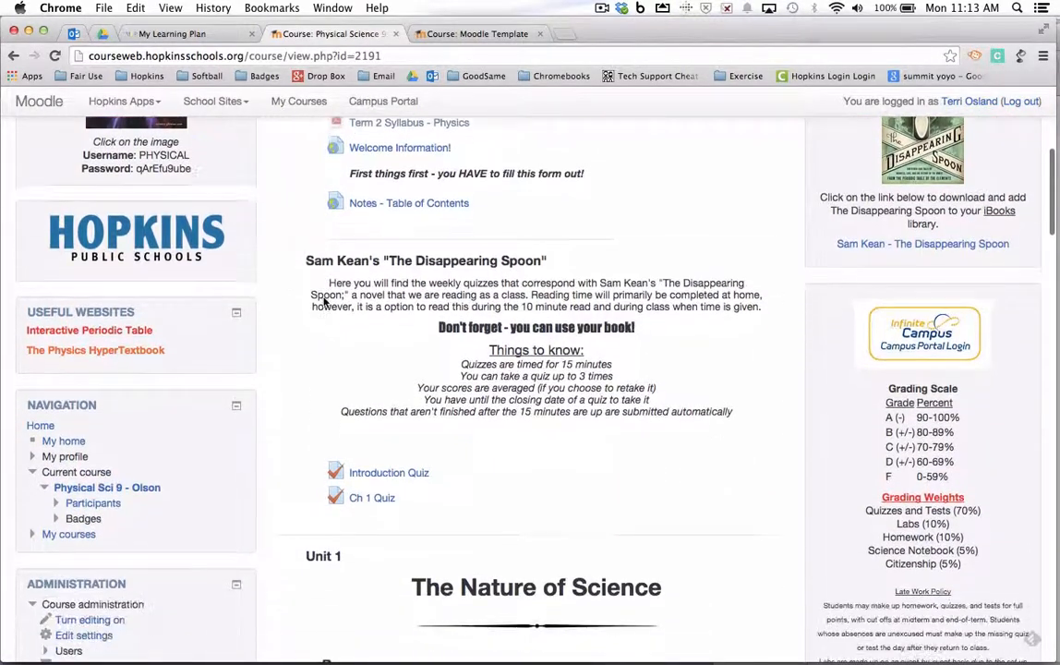
scroll("down", 3)
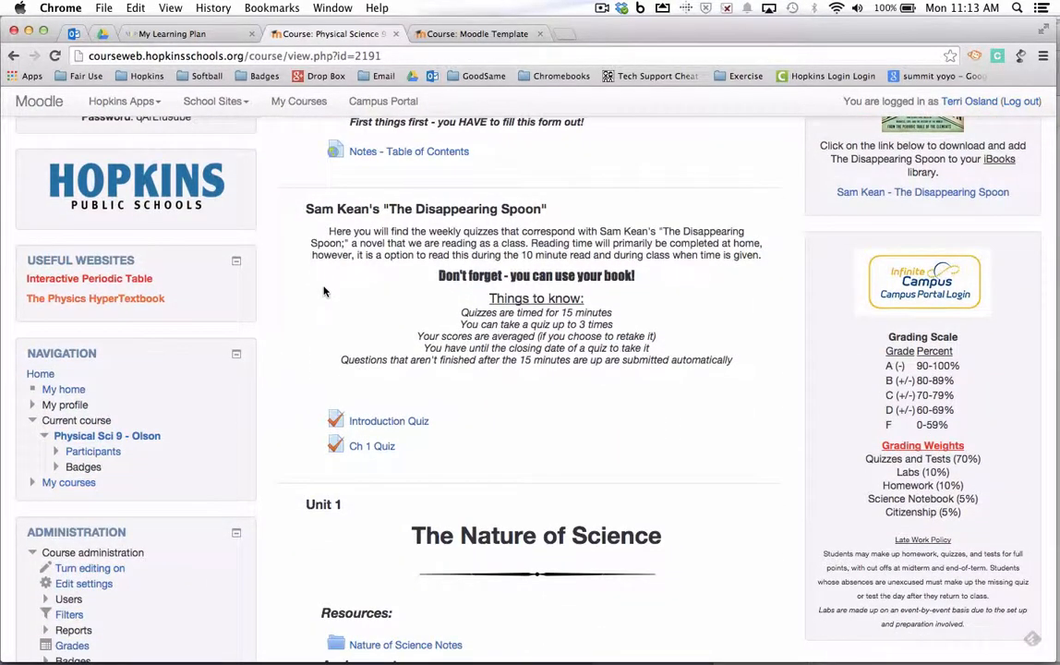
scroll("up", 3)
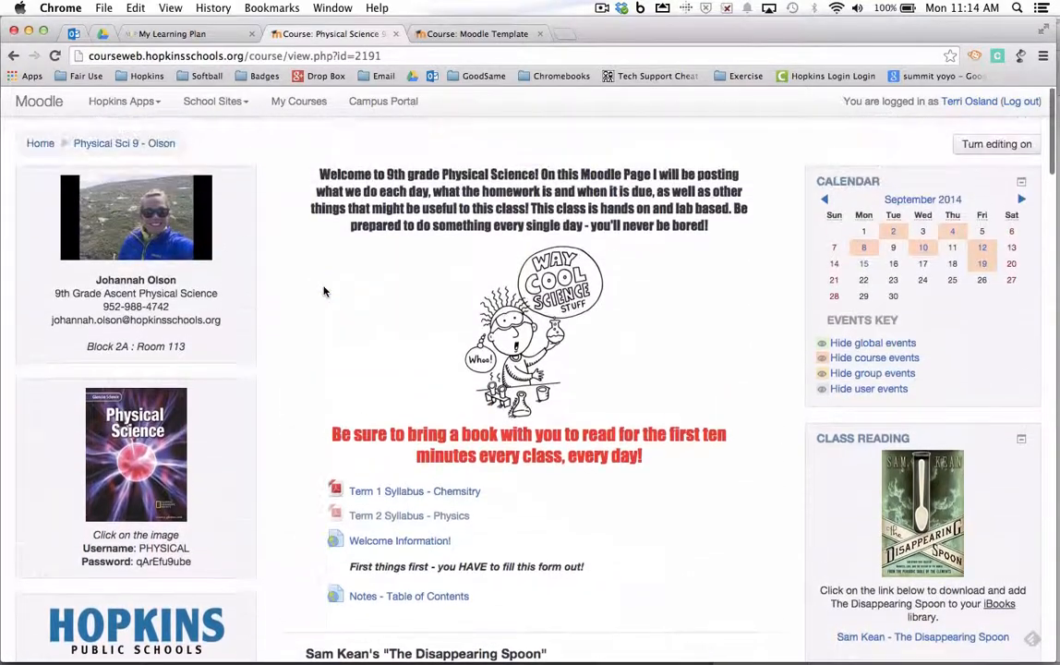
scroll("down", 3)
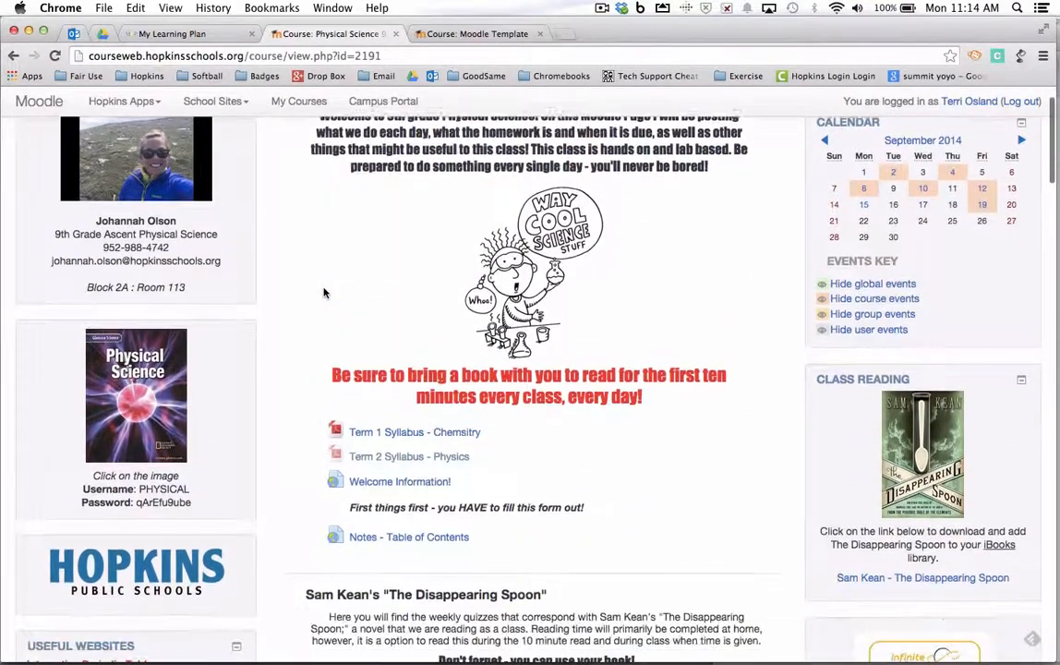
scroll("down", 3)
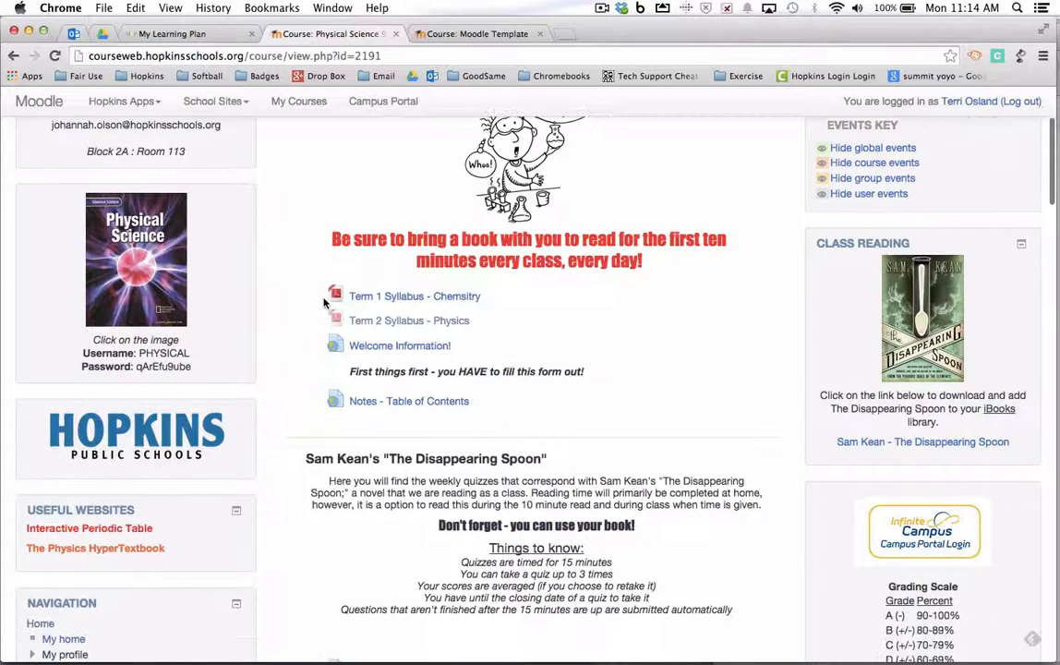
scroll("down", 3)
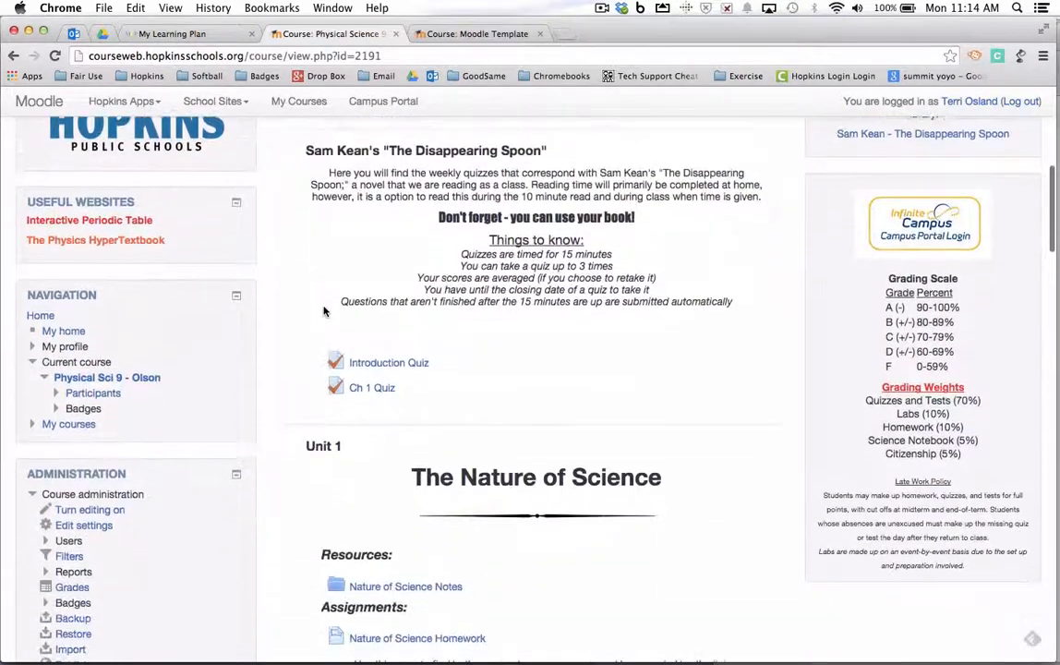
scroll("down", 3)
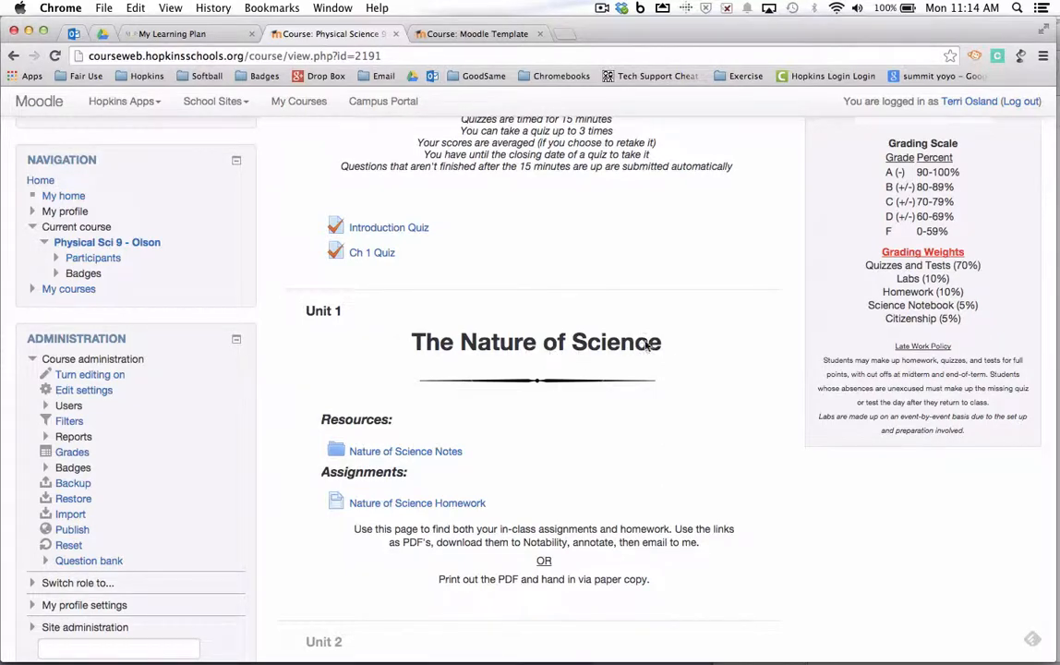
scroll("down", 3)
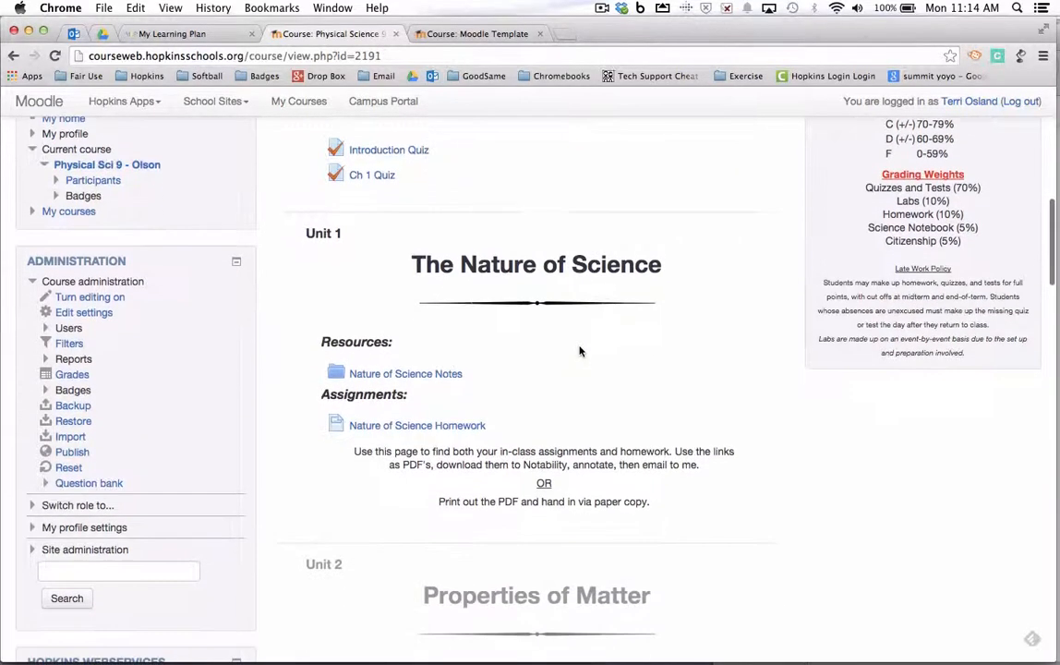
scroll("down", 3)
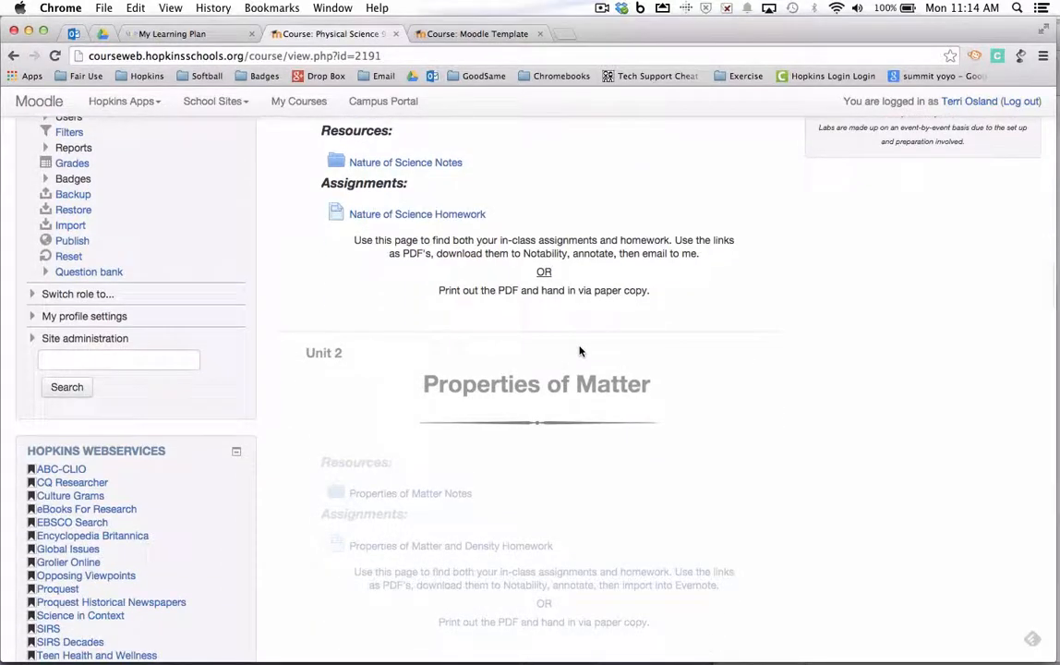
scroll("down", 3)
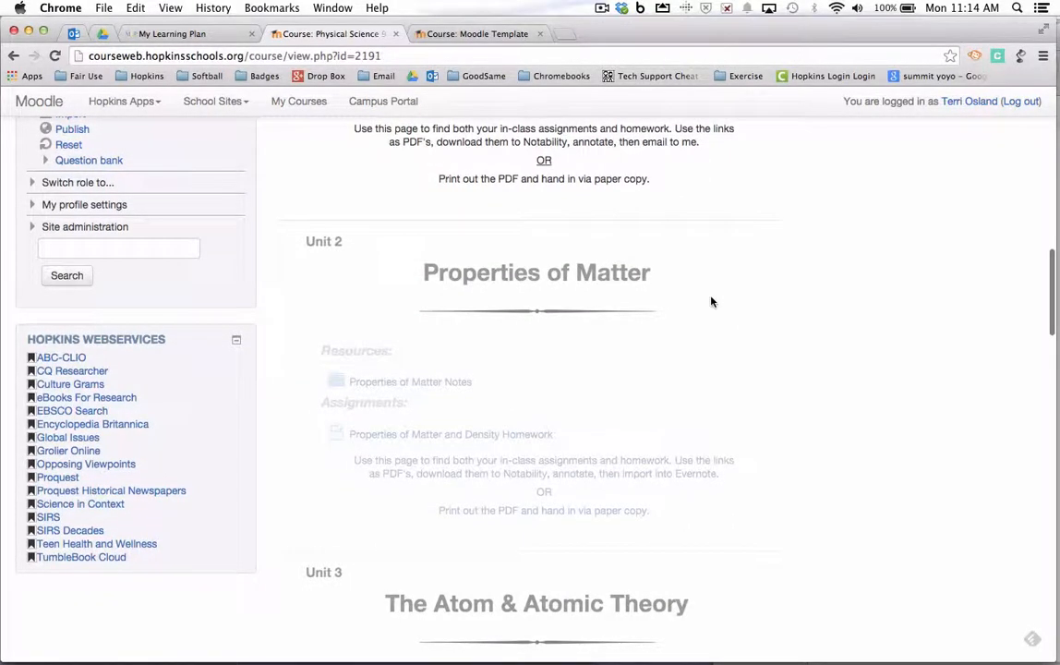
scroll("down", 3)
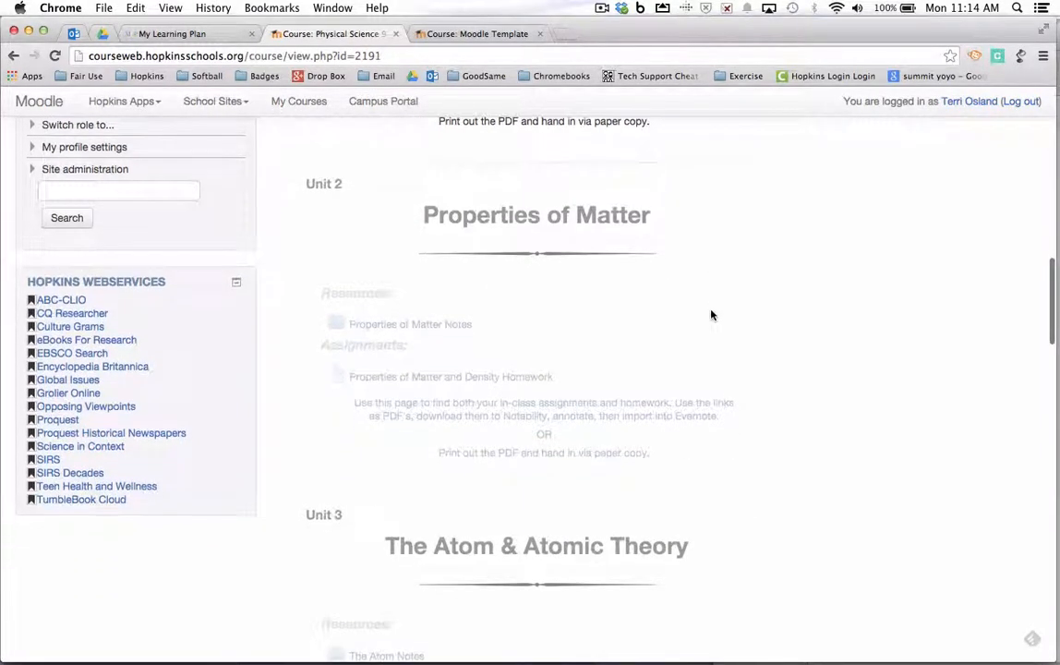
scroll("down", 3)
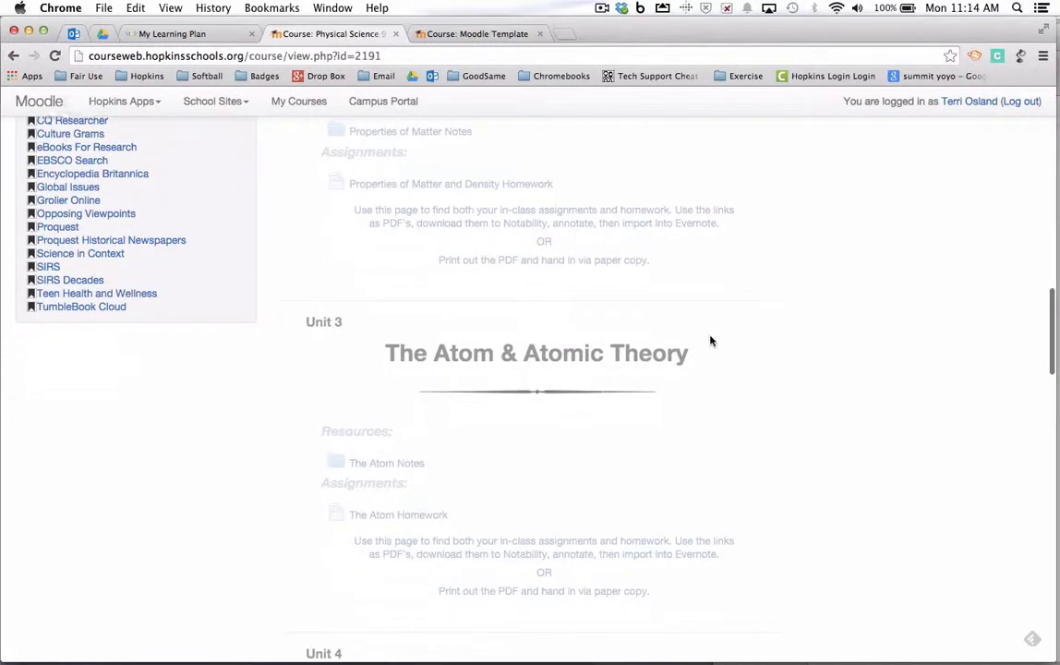
scroll("down", 3)
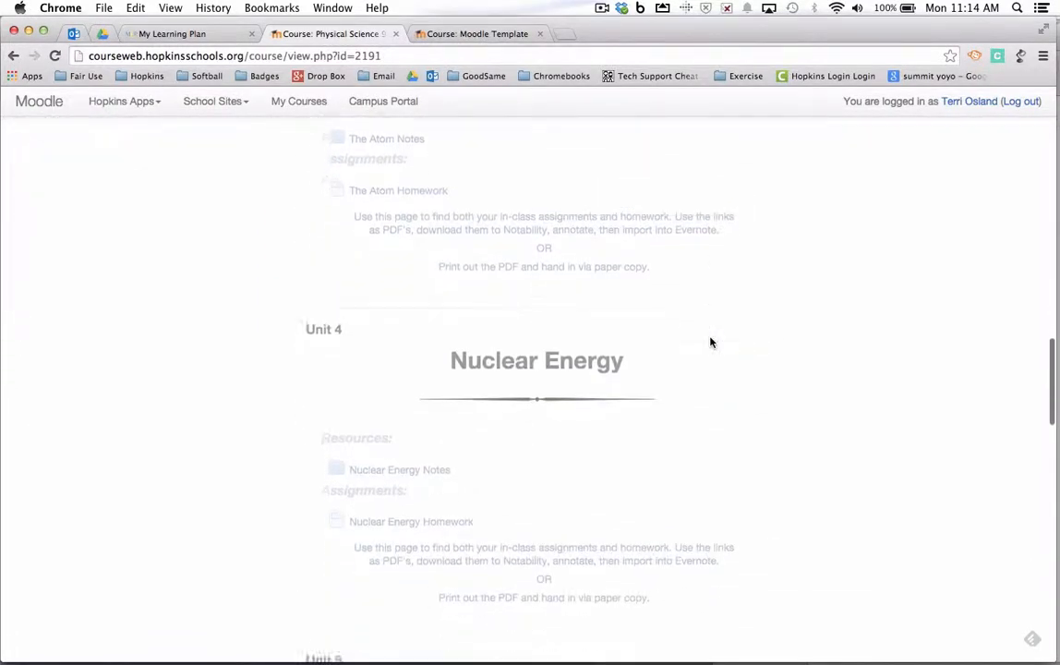
scroll("down", 3)
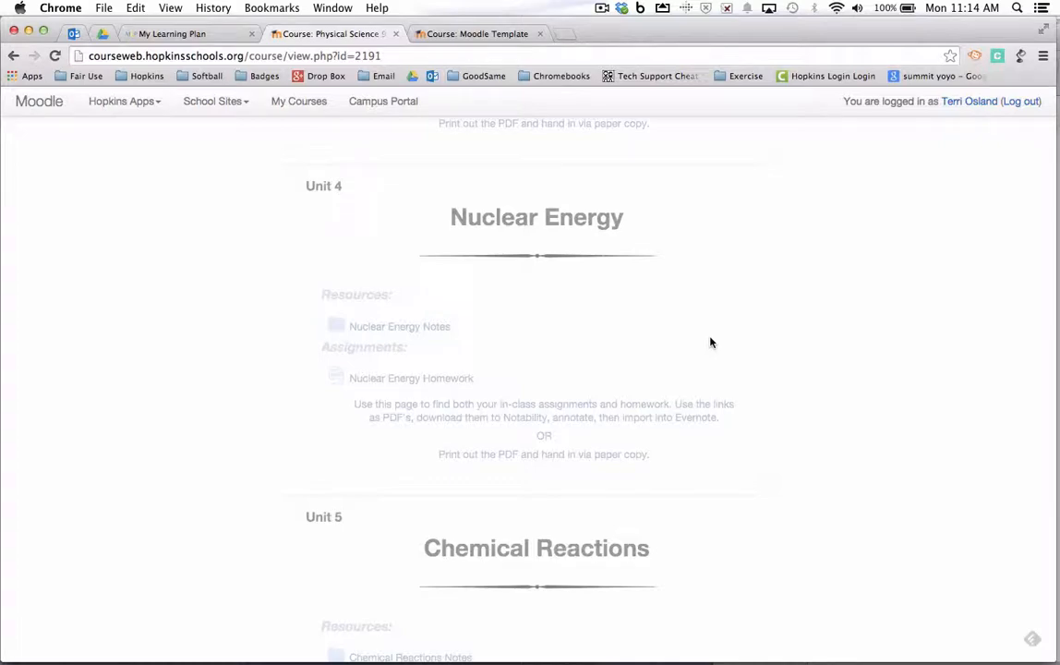
scroll("down", 3)
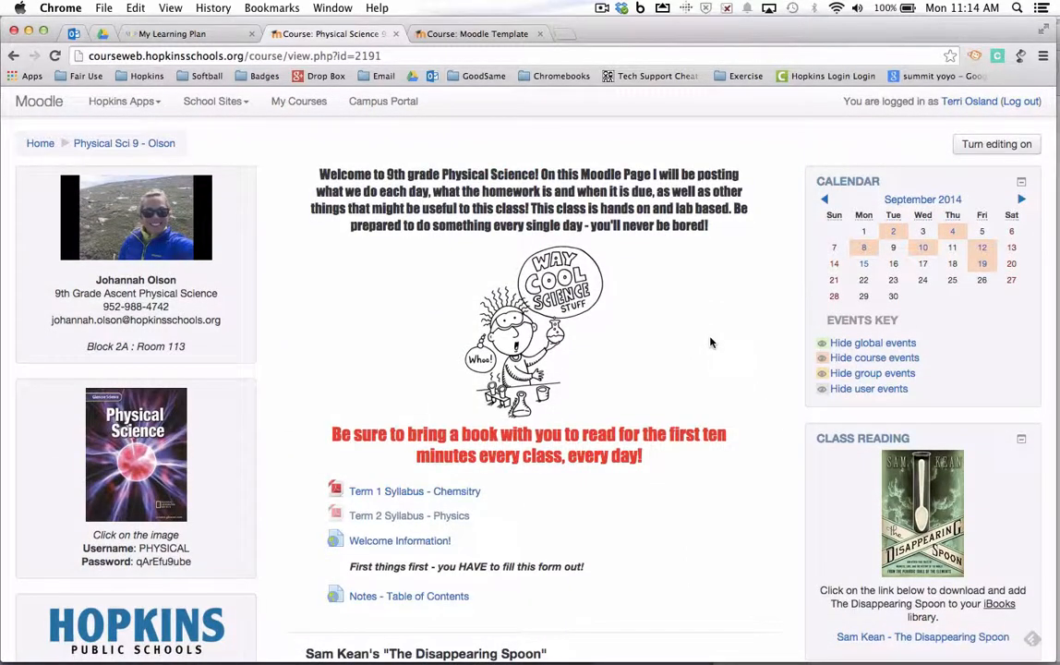
Switch to the Moodle Template course tab to view its grey Collapsed Topics bars.
left_click(477, 34)
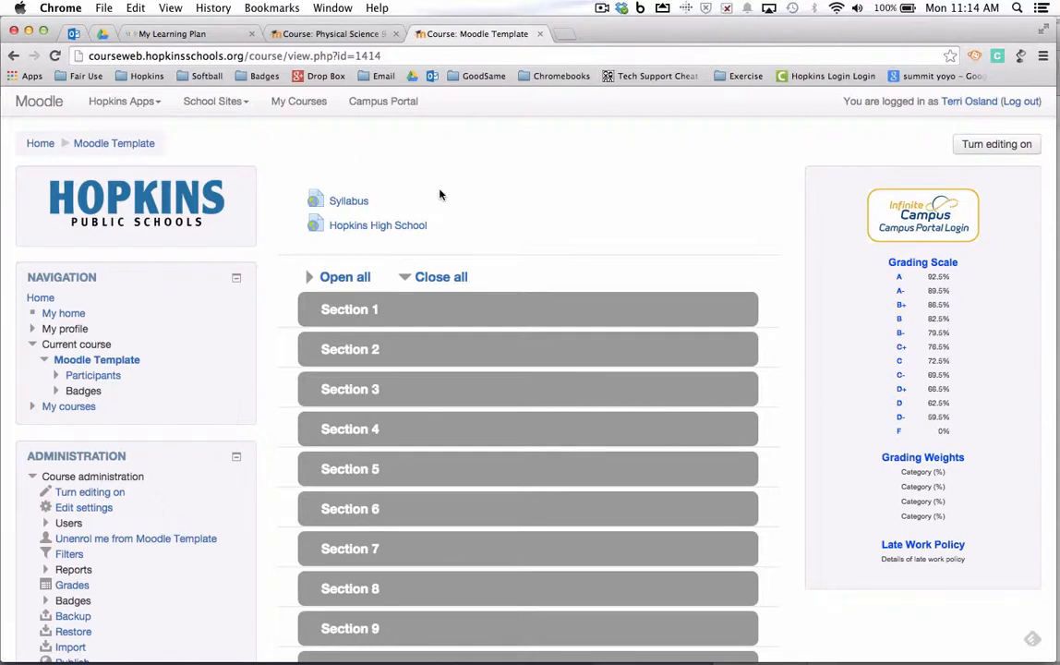
mouse_move(440, 237)
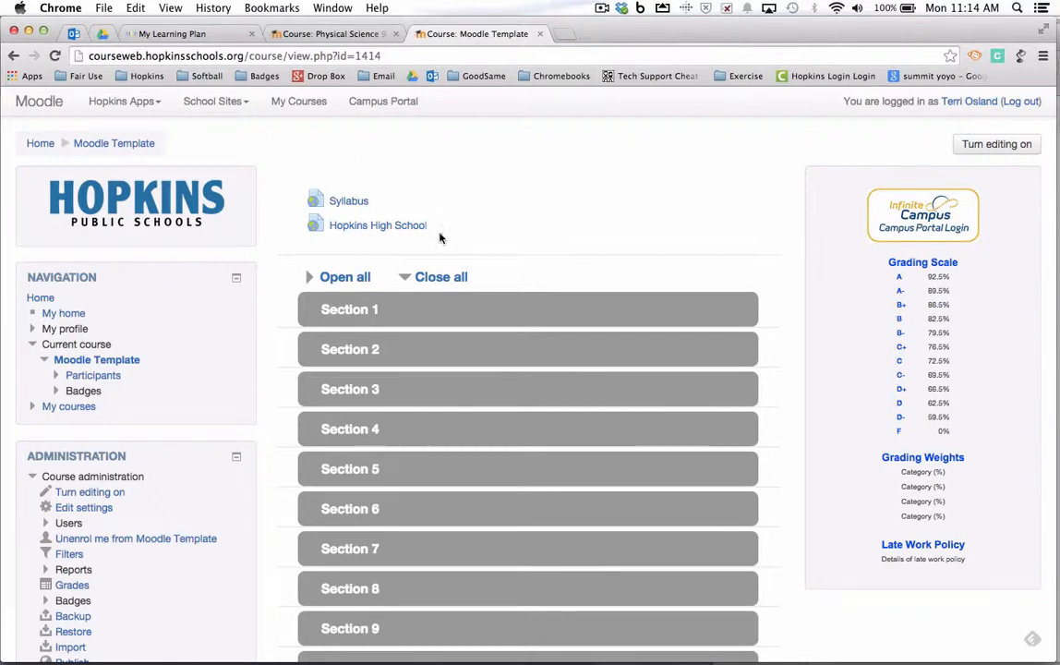
mouse_move(596, 238)
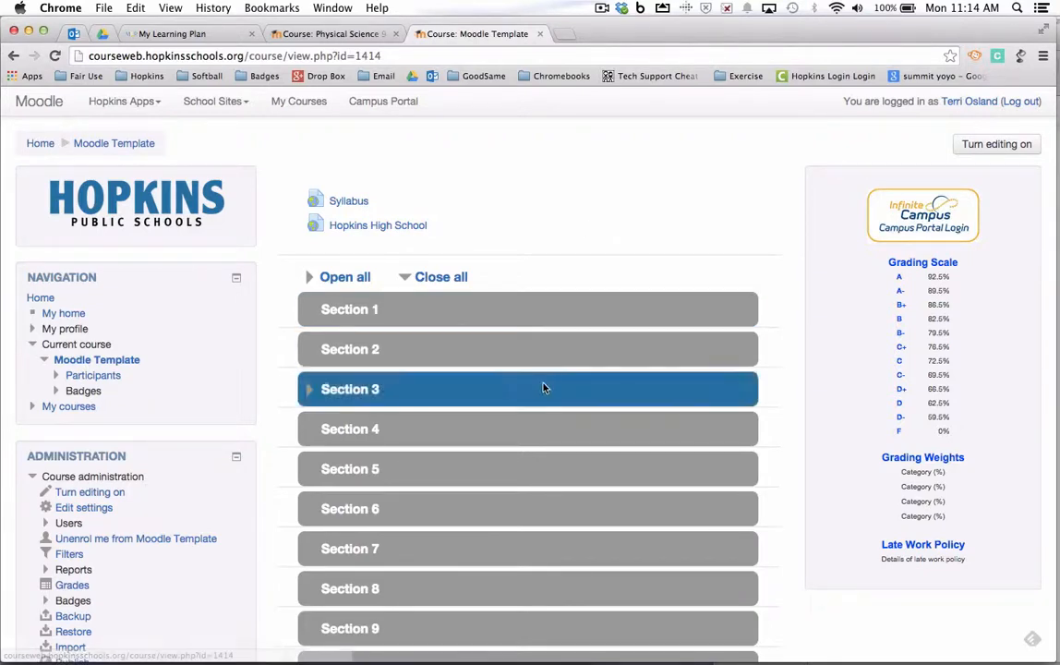
mouse_move(543, 388)
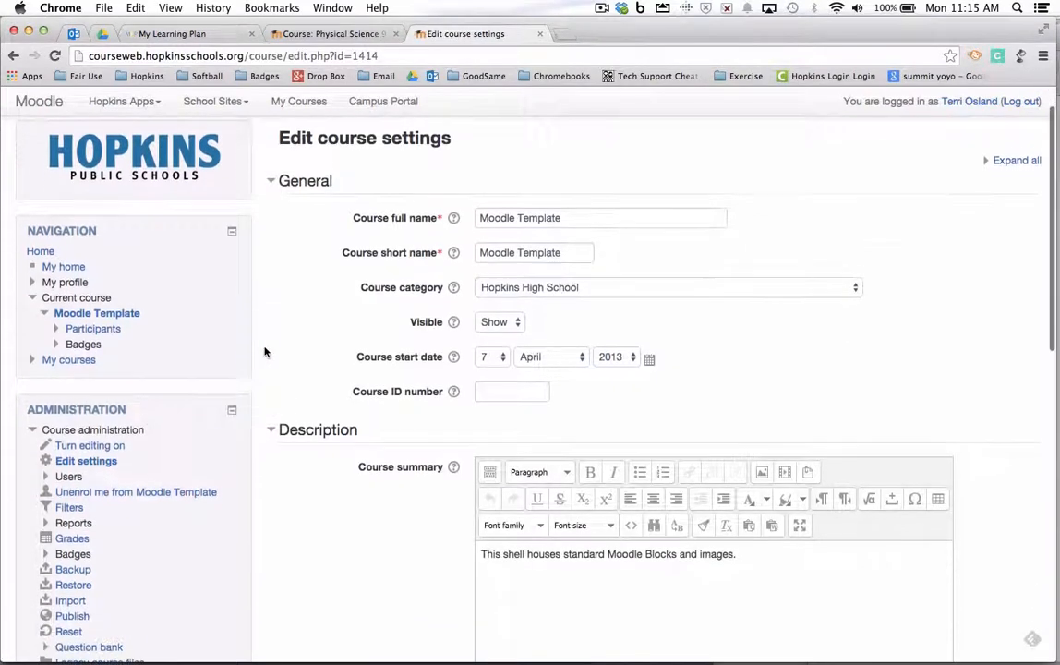
Keep Collapsed Topics as the Moodle Template course format and open a new browser tab.
scroll("down", 3)
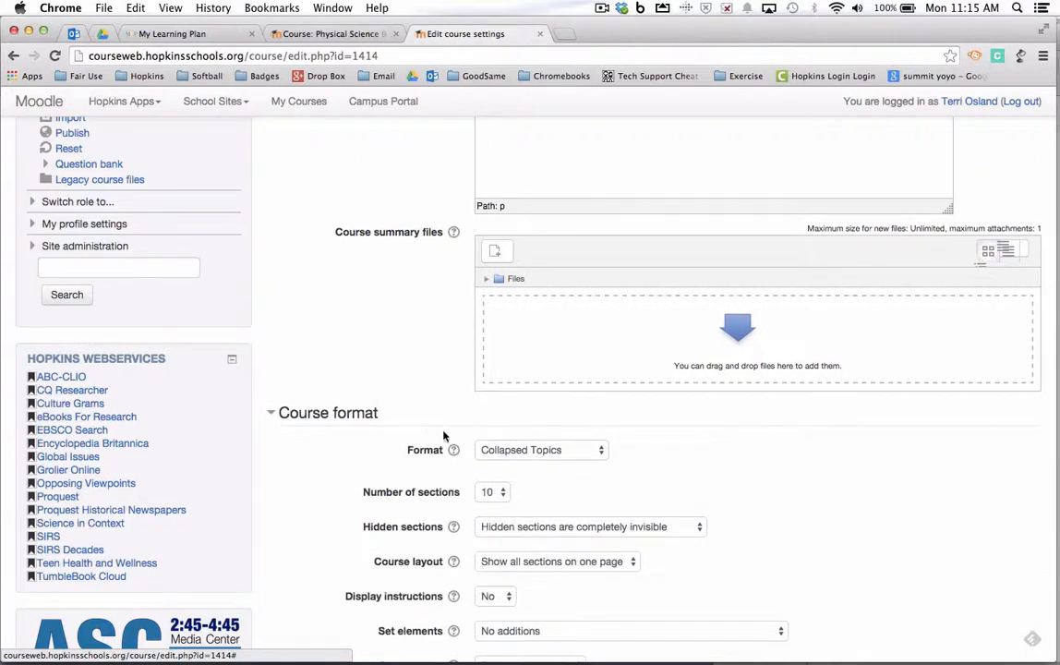
left_click(541, 450)
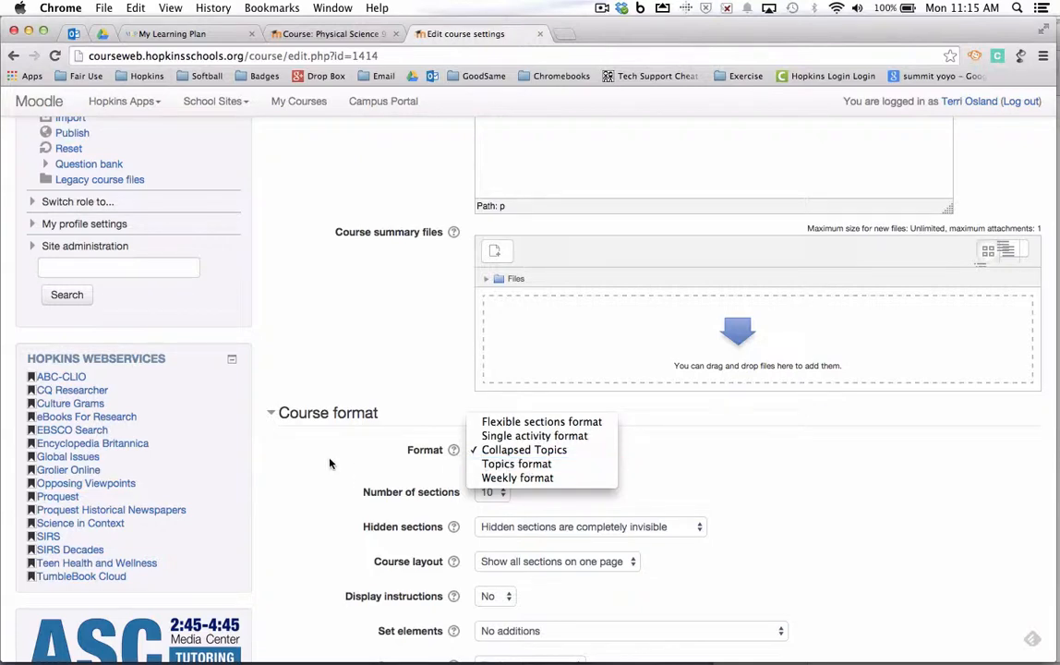
left_click(523, 450)
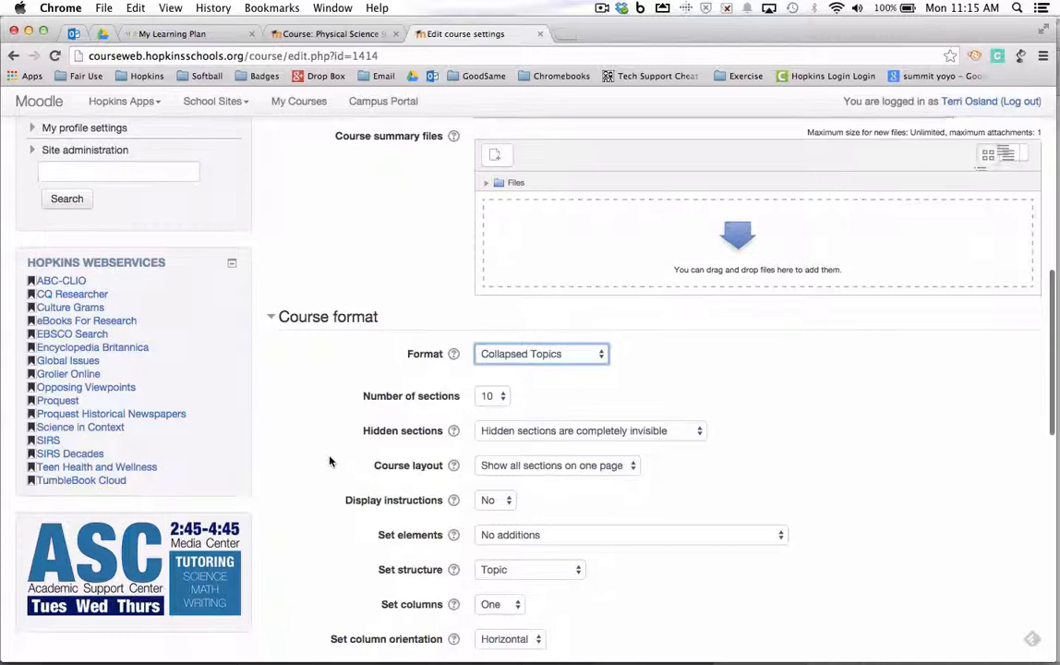
scroll("down", 3)
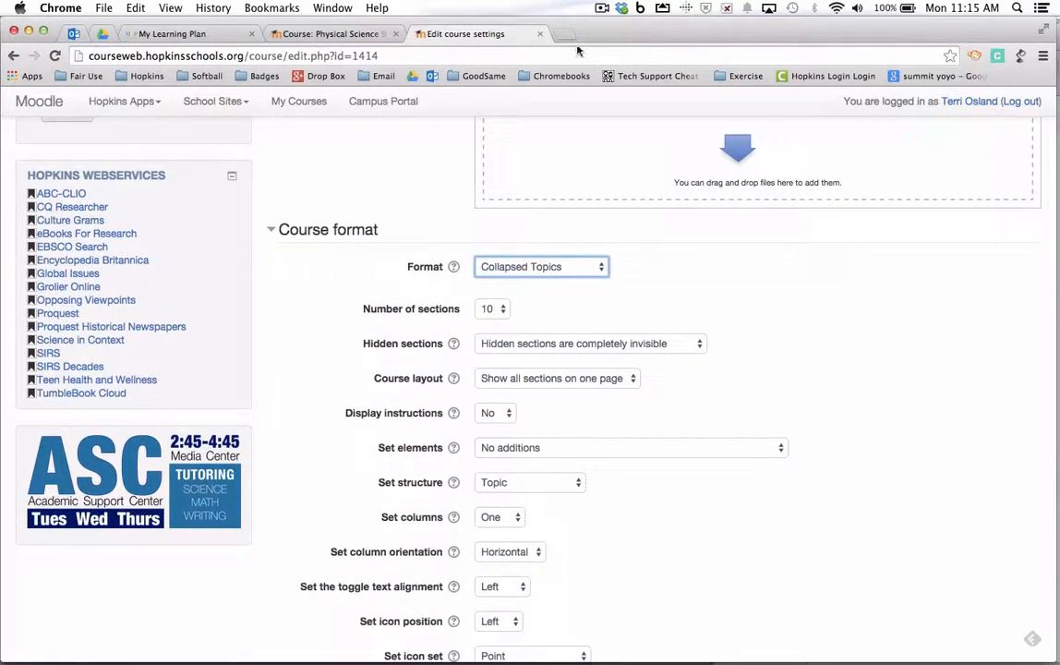
mouse_move(565, 38)
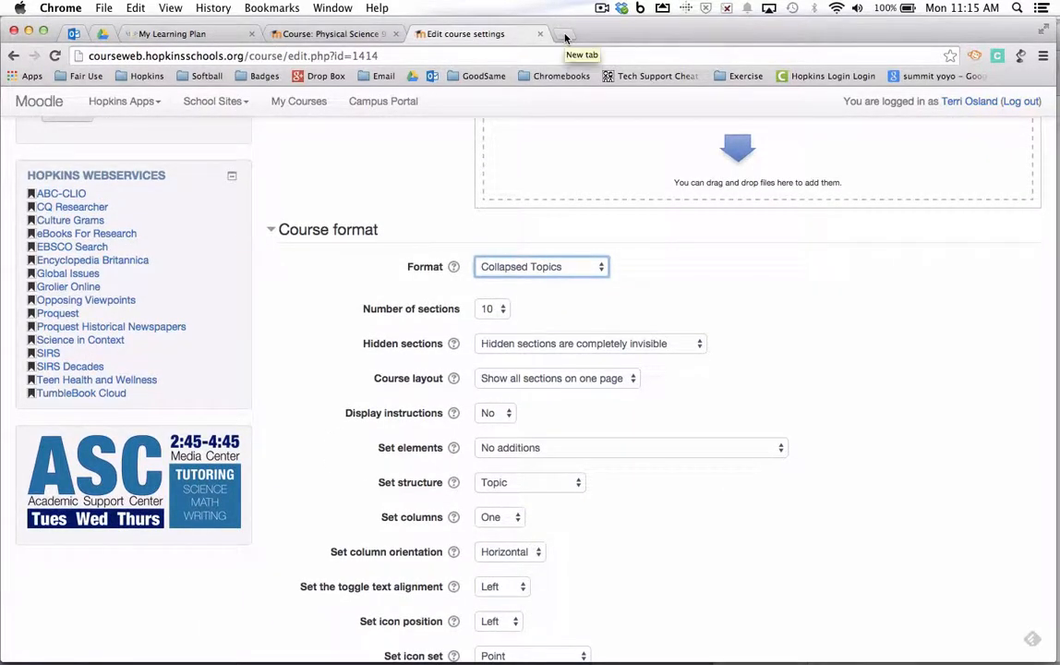
left_click(565, 39)
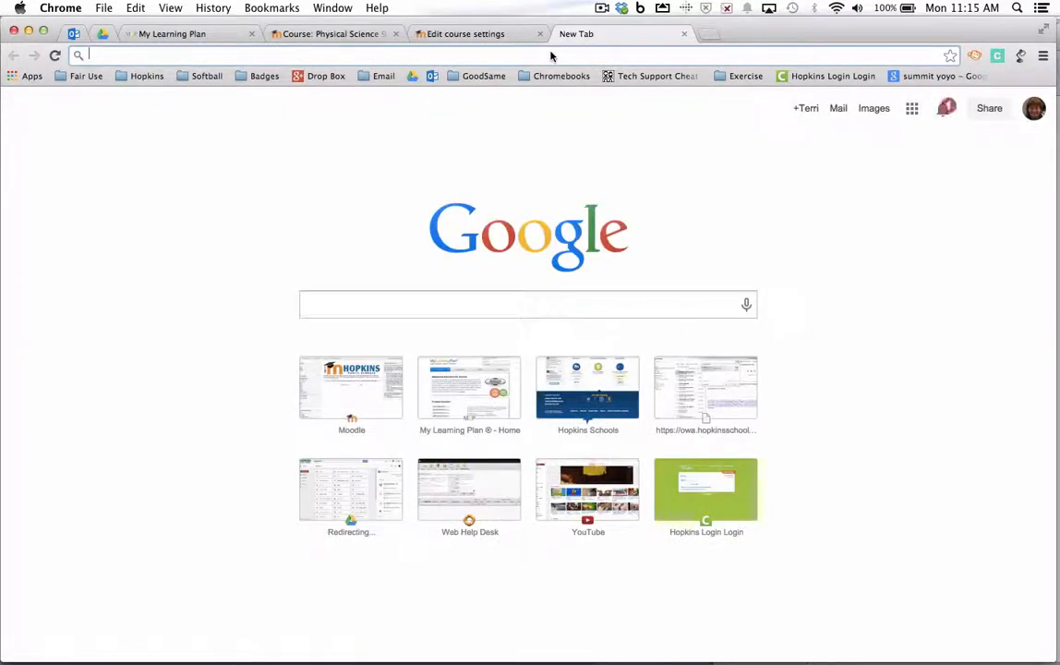
Load colourlovers.com in the new tab, then scroll the course settings to the toggle colour fields.
type("colourlovers.com")
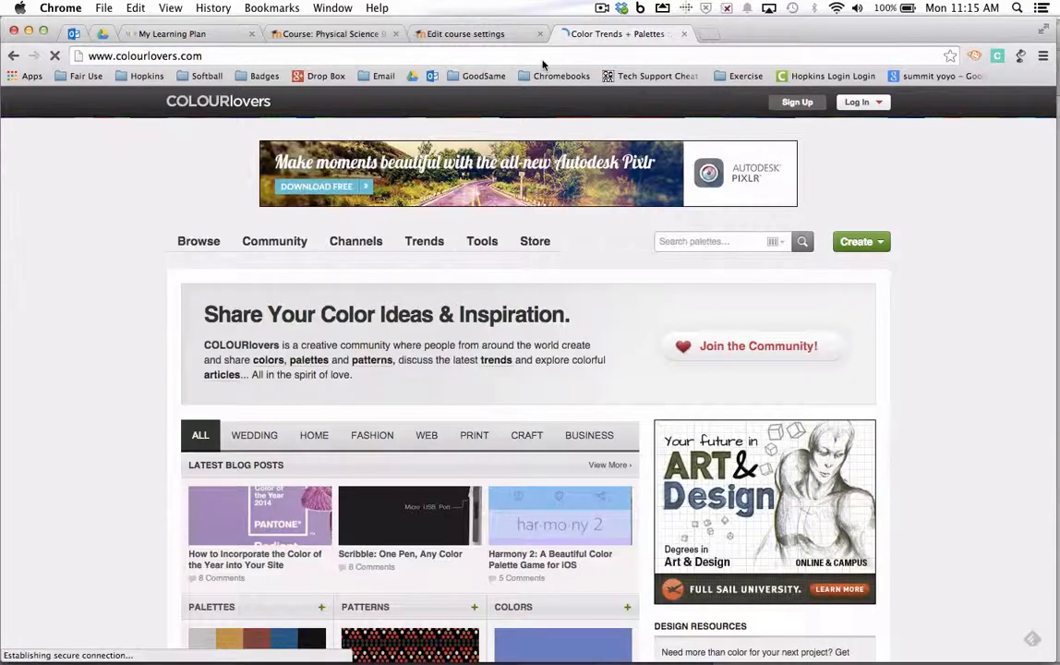
left_click(465, 34)
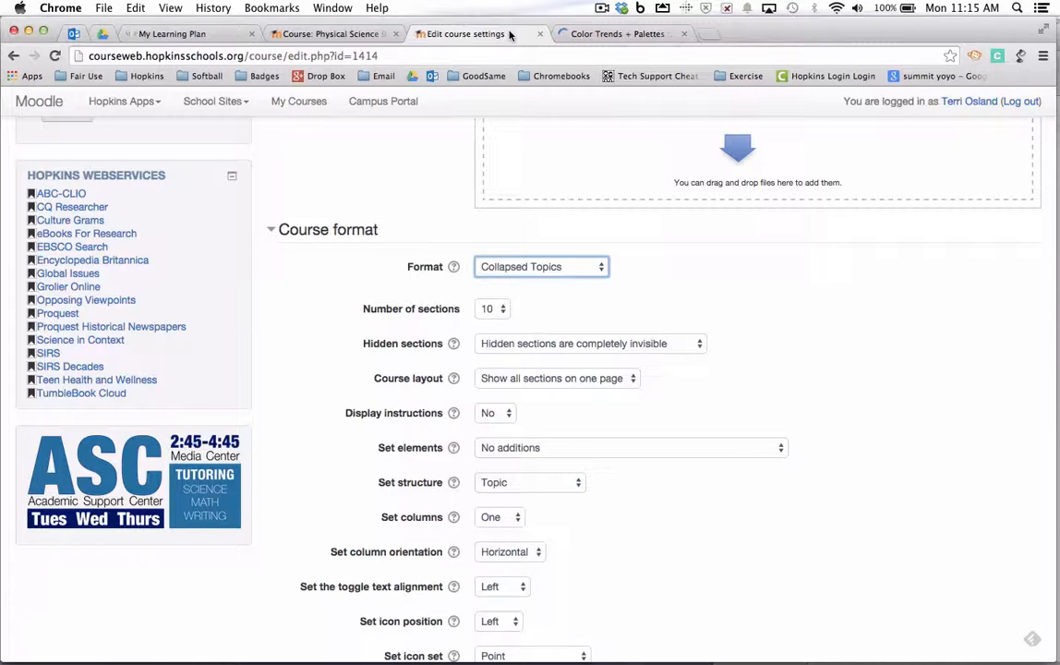
scroll("down", 3)
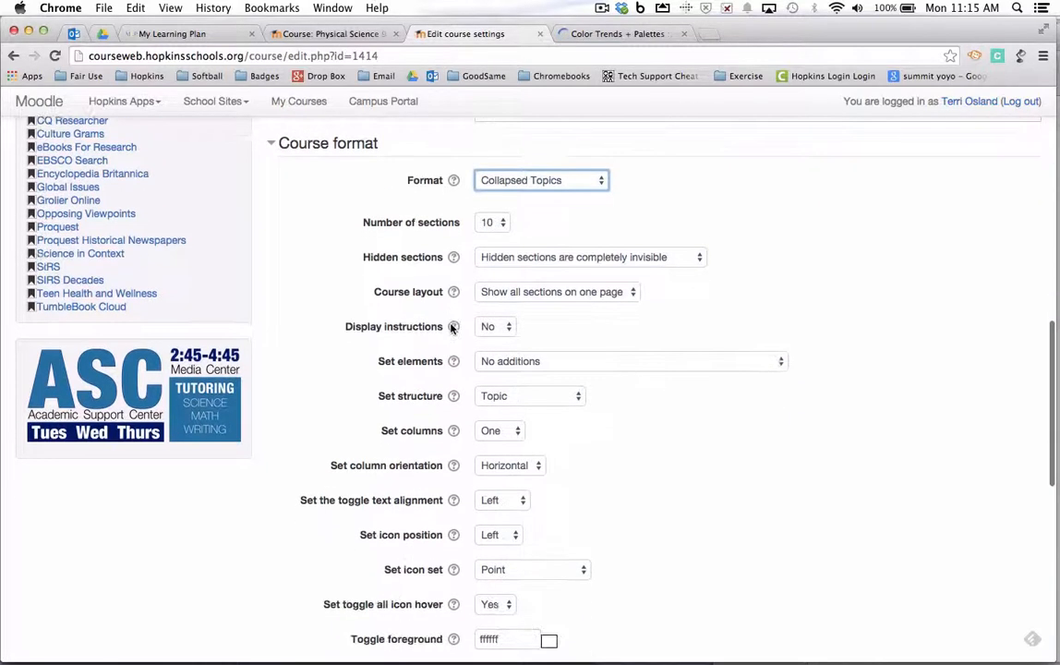
scroll("down", 3)
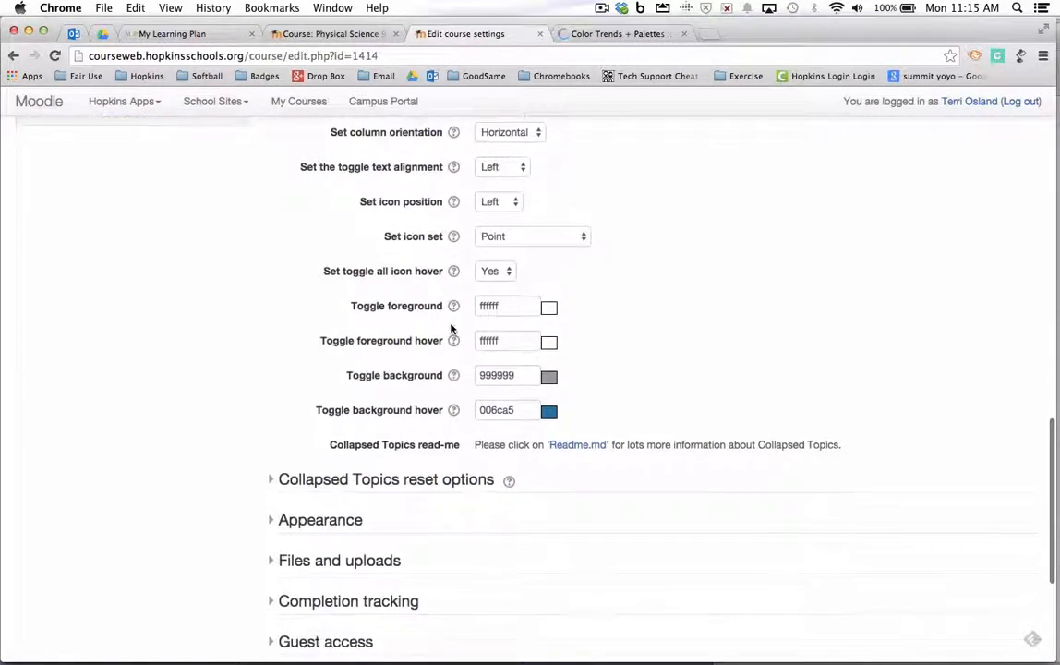
mouse_move(583, 405)
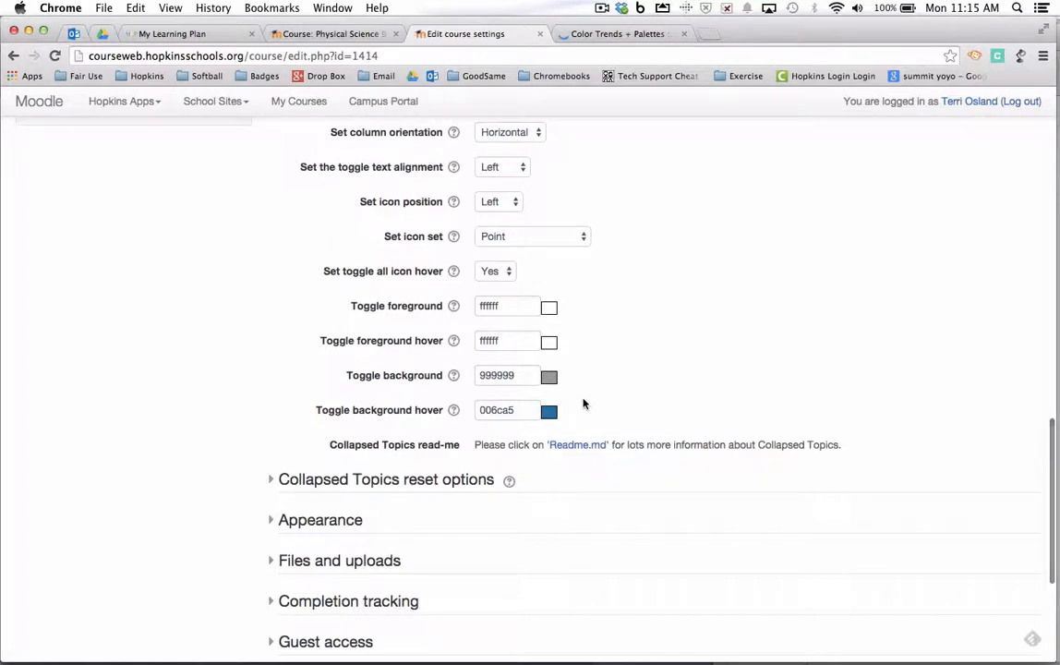
Switch to COLOURlovers, go to Browse > Palettes and scroll down the page.
left_click(617, 35)
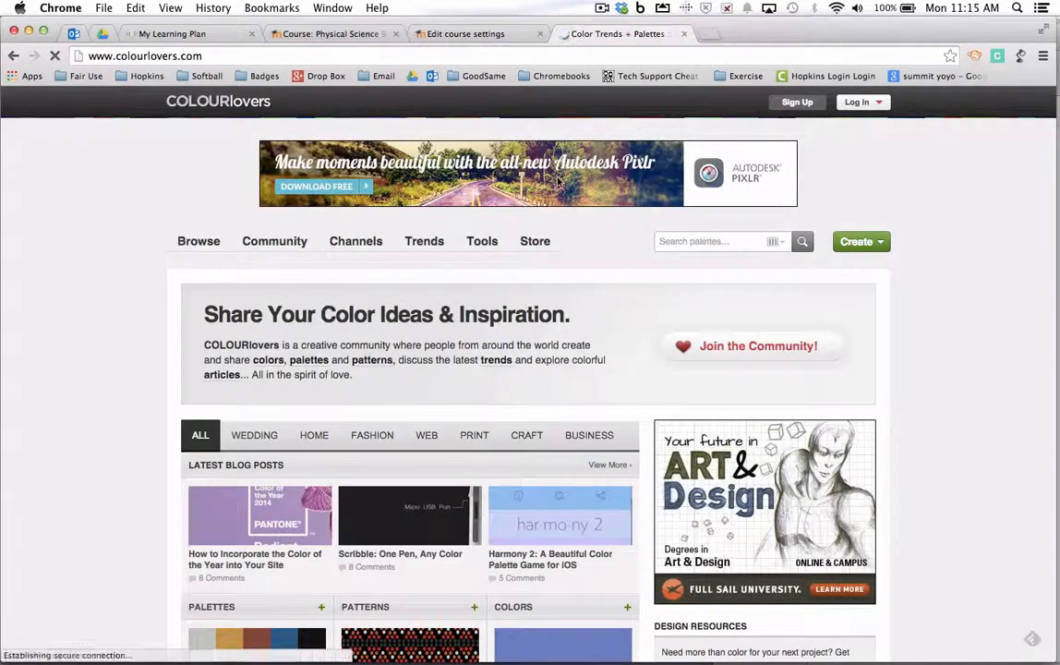
left_click(198, 241)
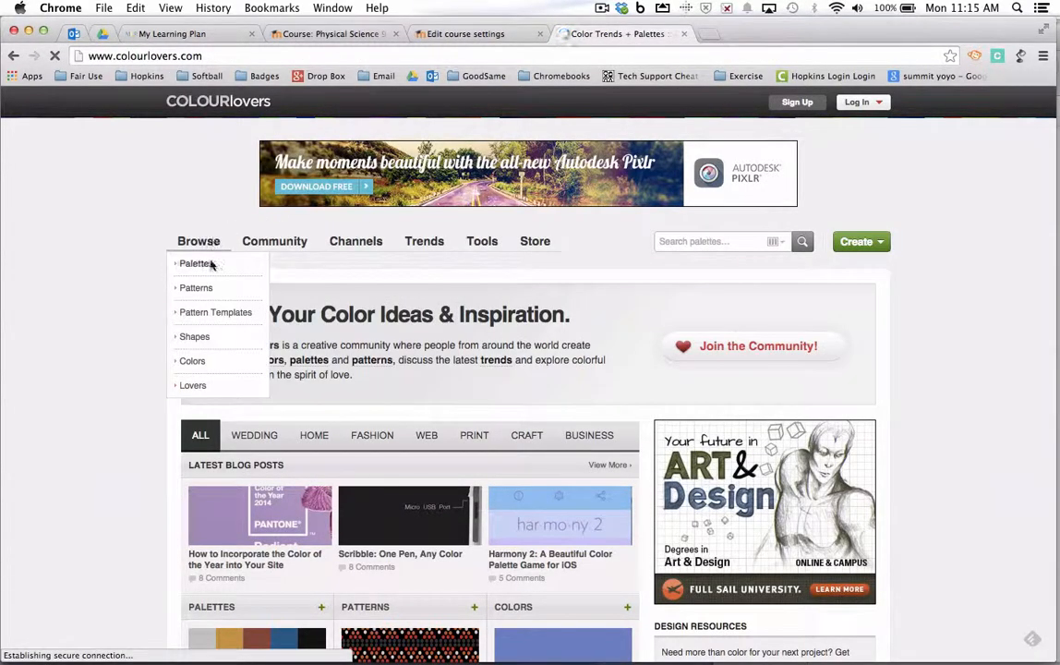
left_click(195, 263)
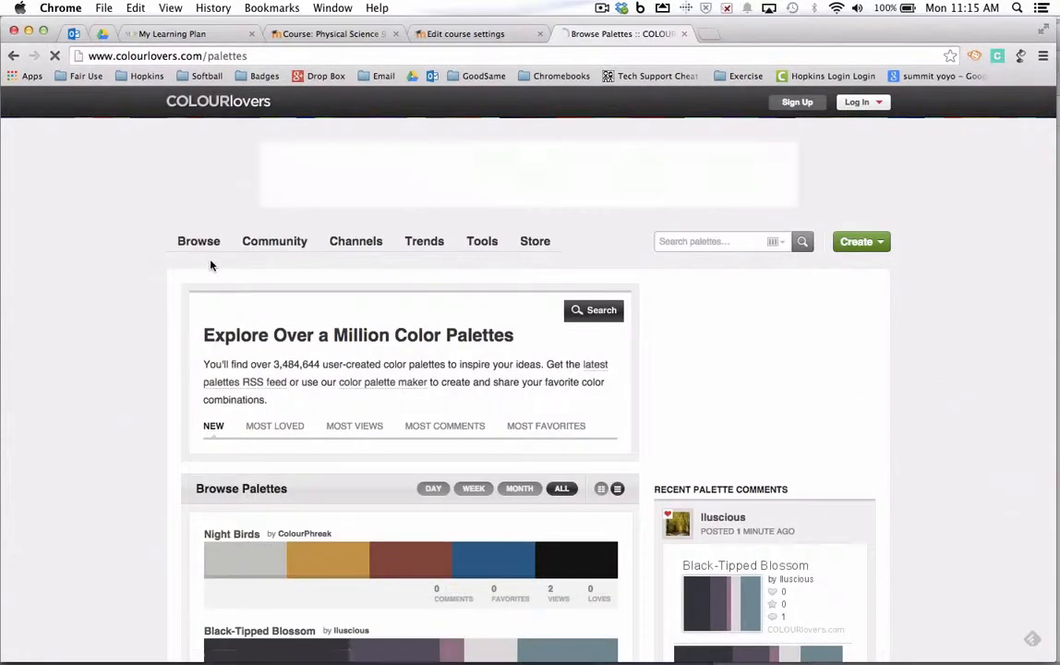
scroll("down", 3)
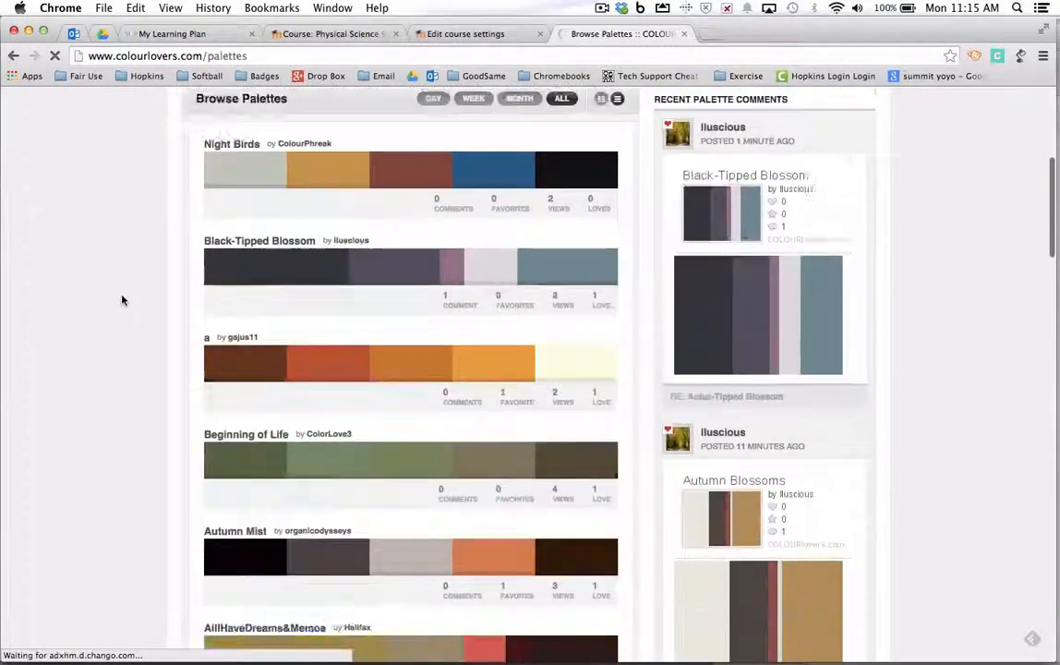
scroll("down", 3)
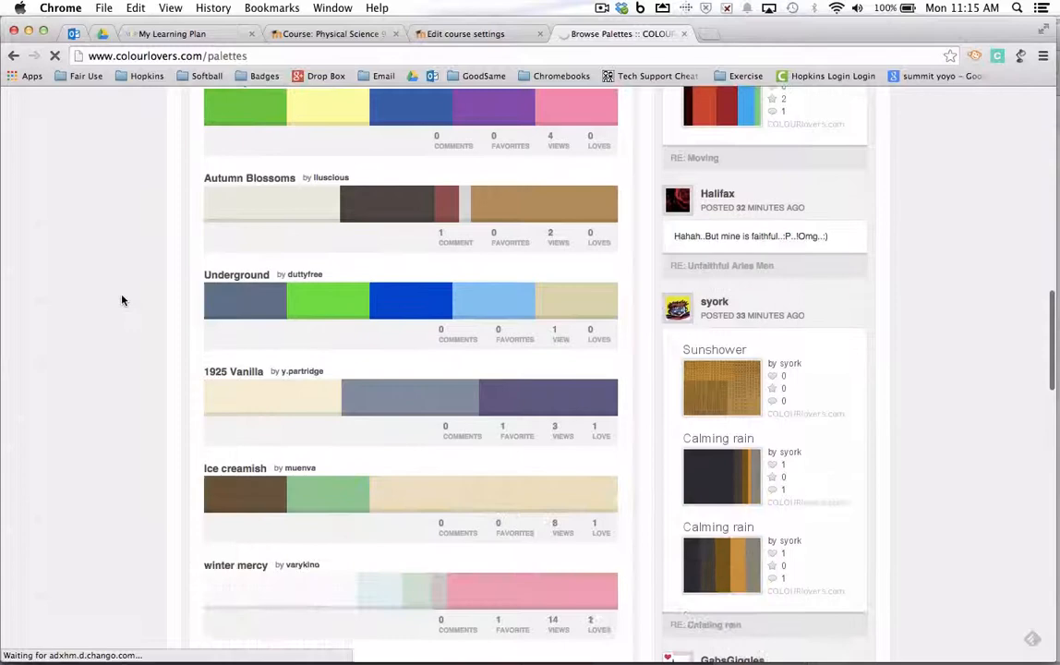
scroll("down", 3)
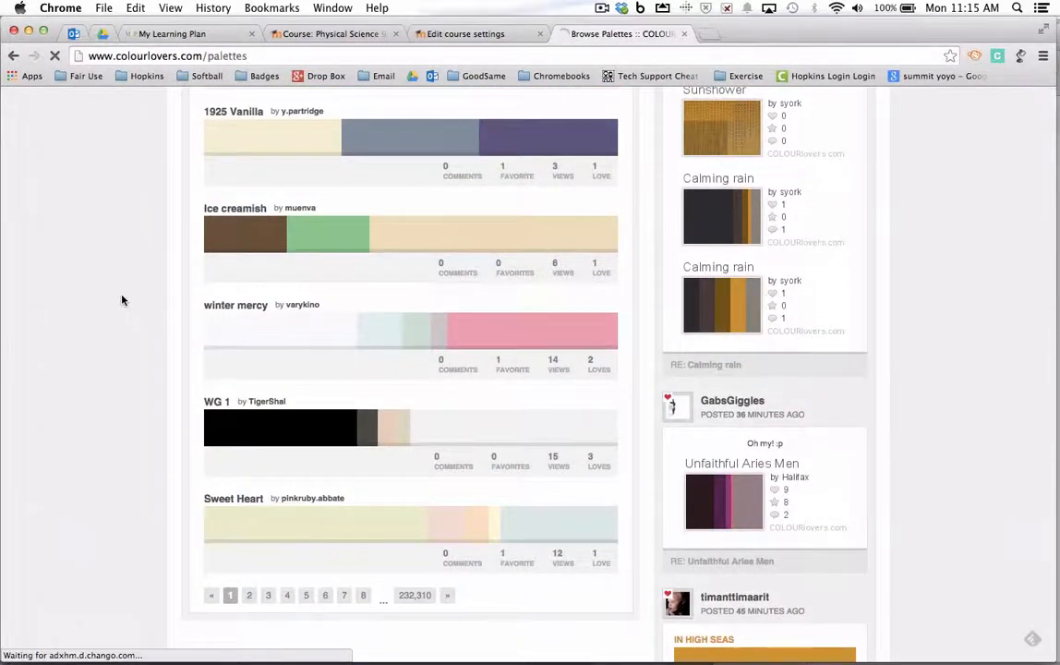
scroll("down", 3)
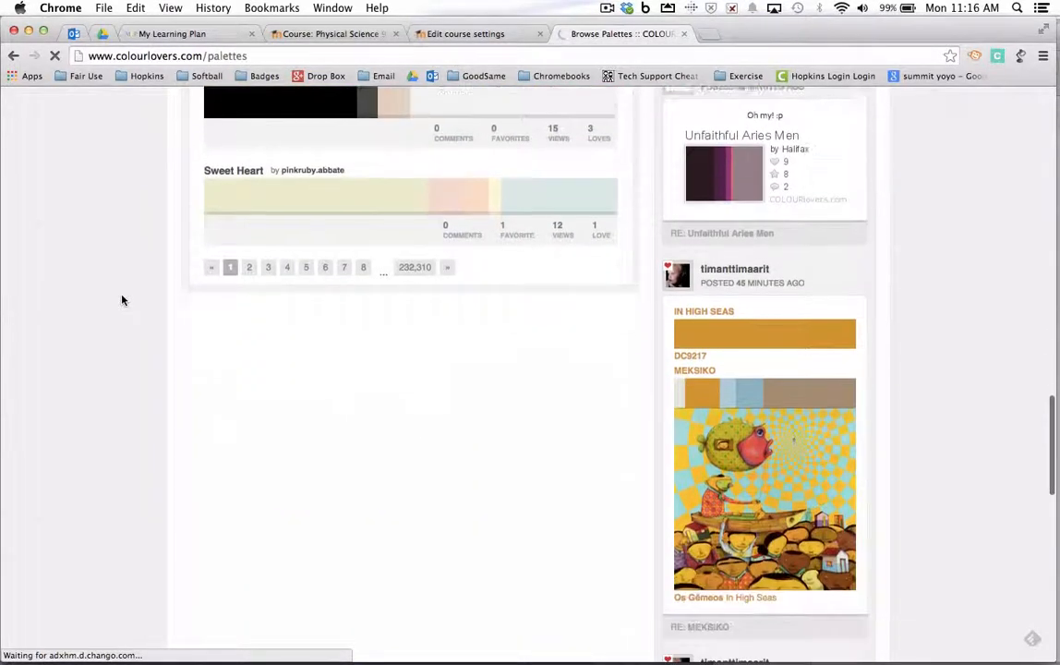
scroll("down", 3)
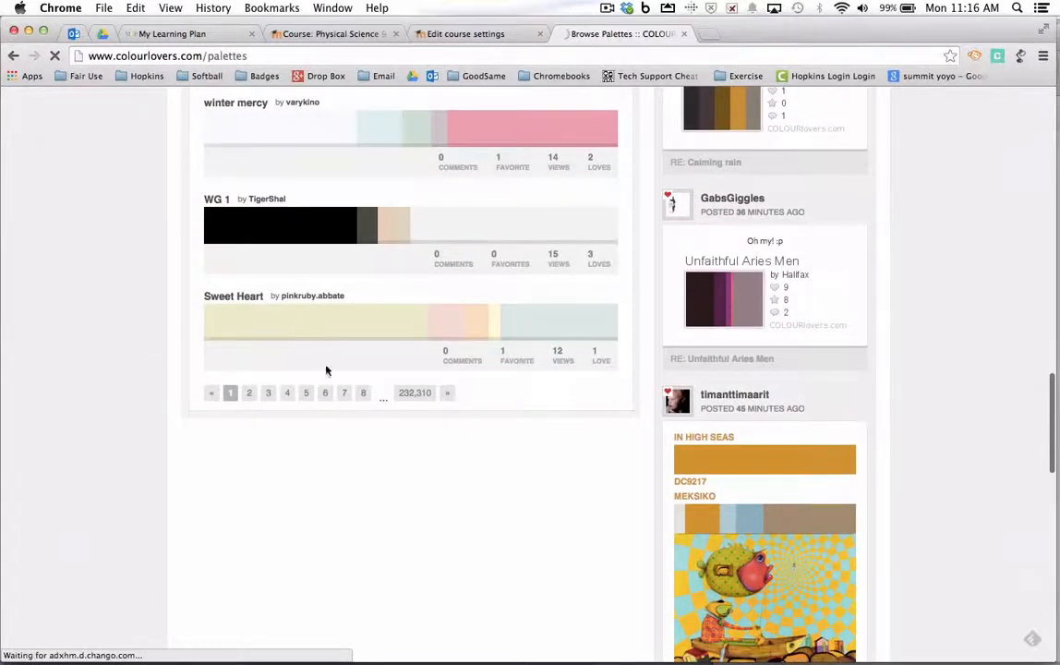
Browse the New user palettes list and open the Late Afternoon Beach palette.
left_click(363, 393)
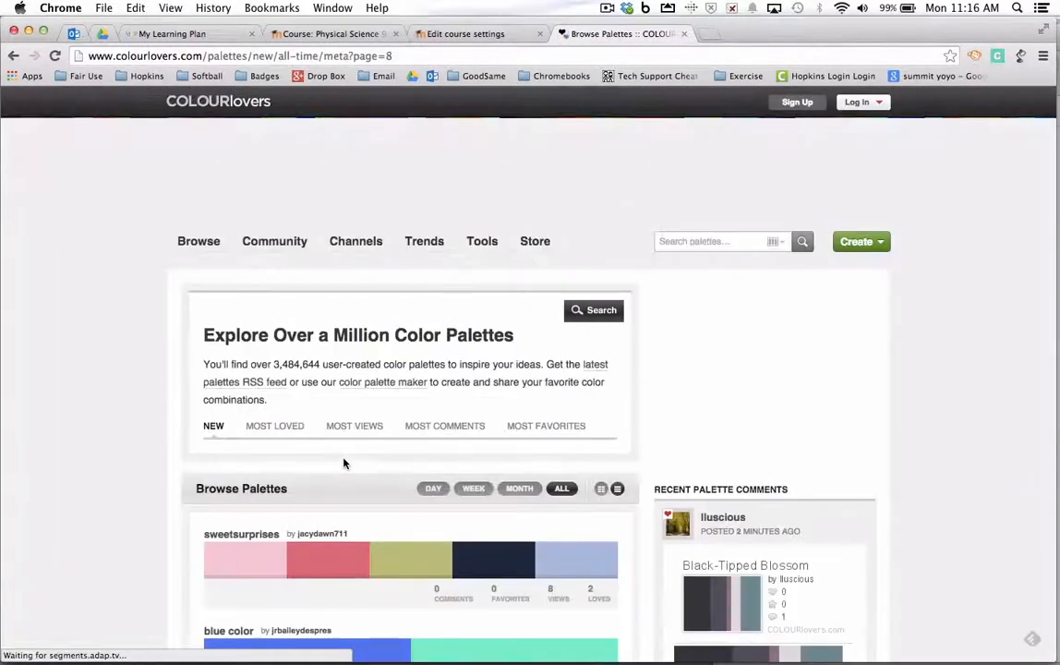
scroll("down", 3)
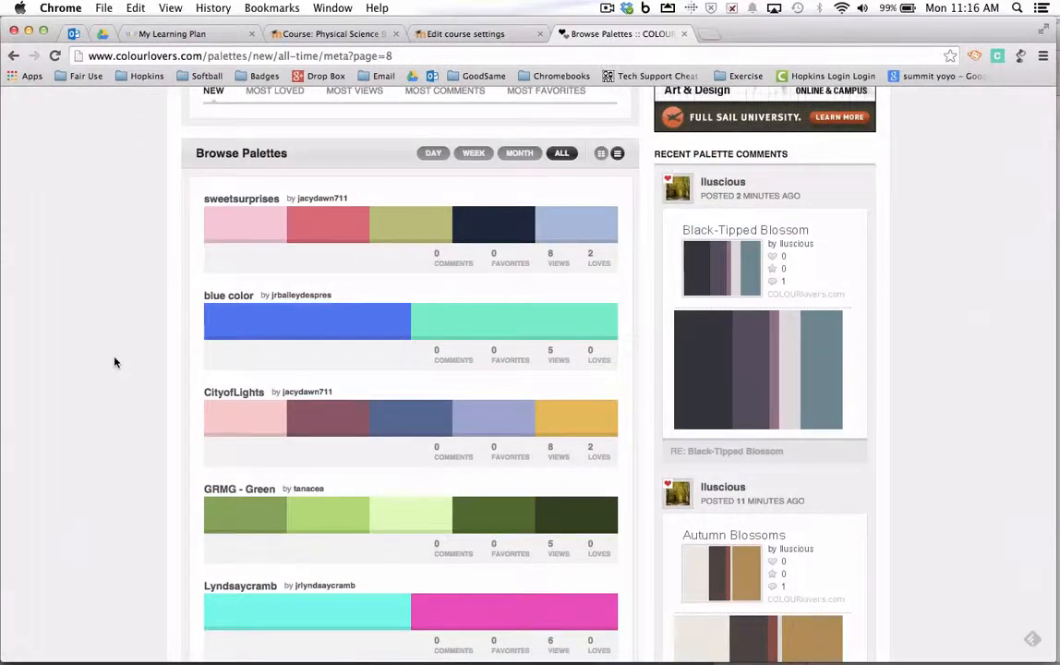
scroll("down", 3)
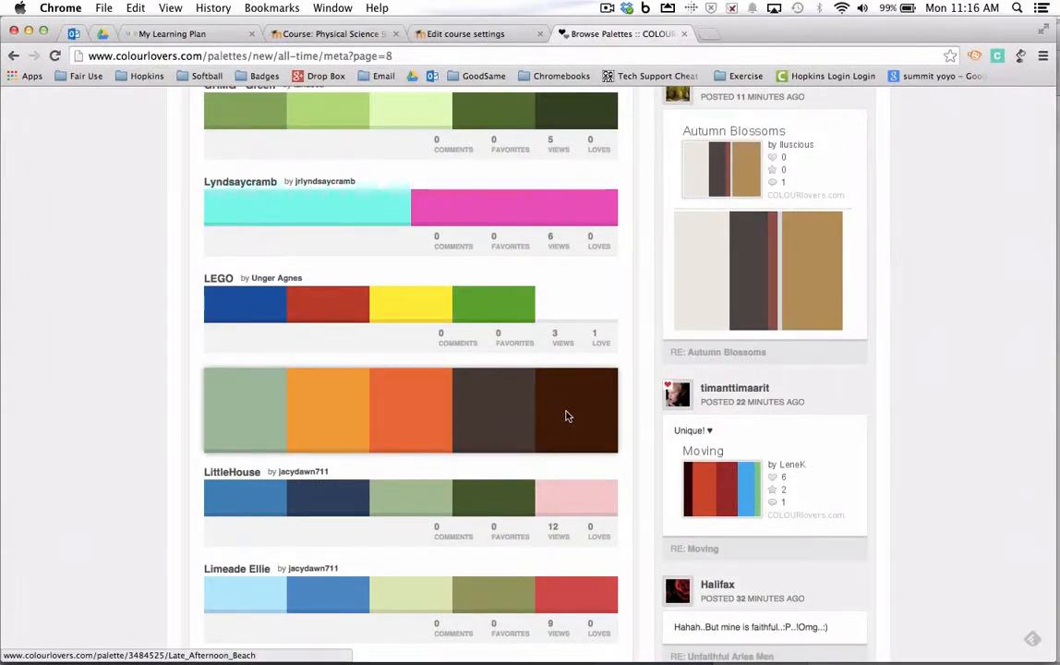
mouse_move(424, 414)
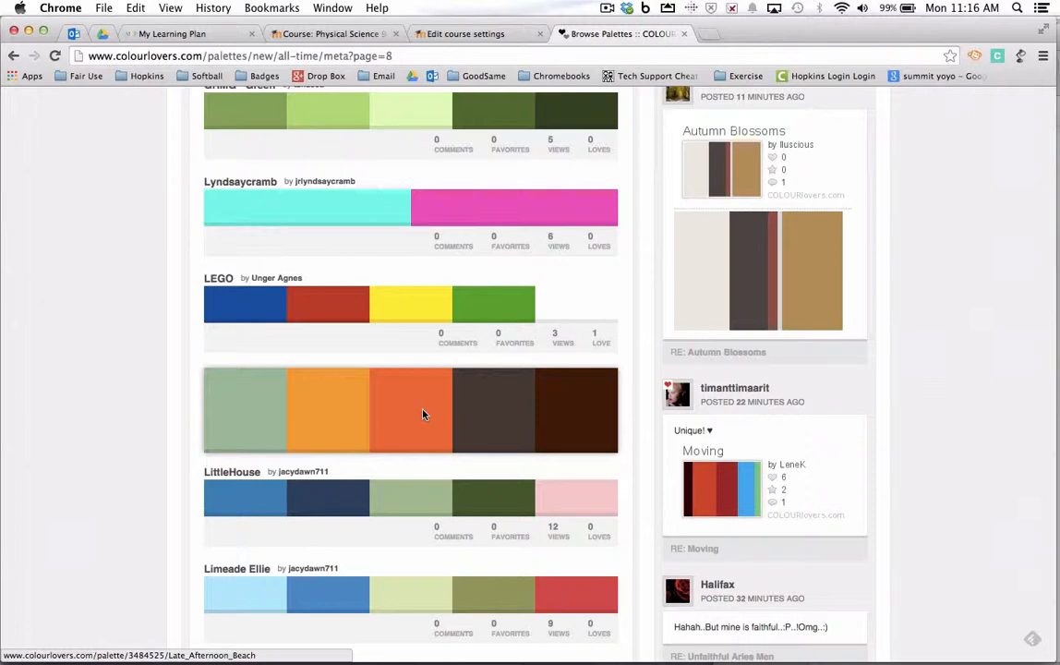
mouse_move(301, 429)
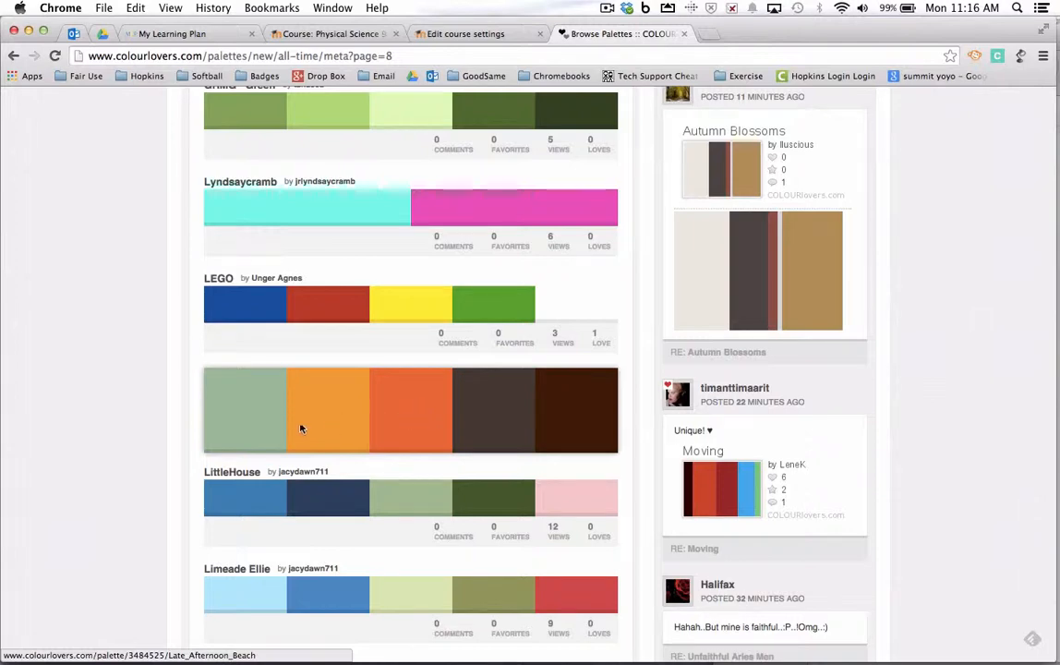
mouse_move(254, 437)
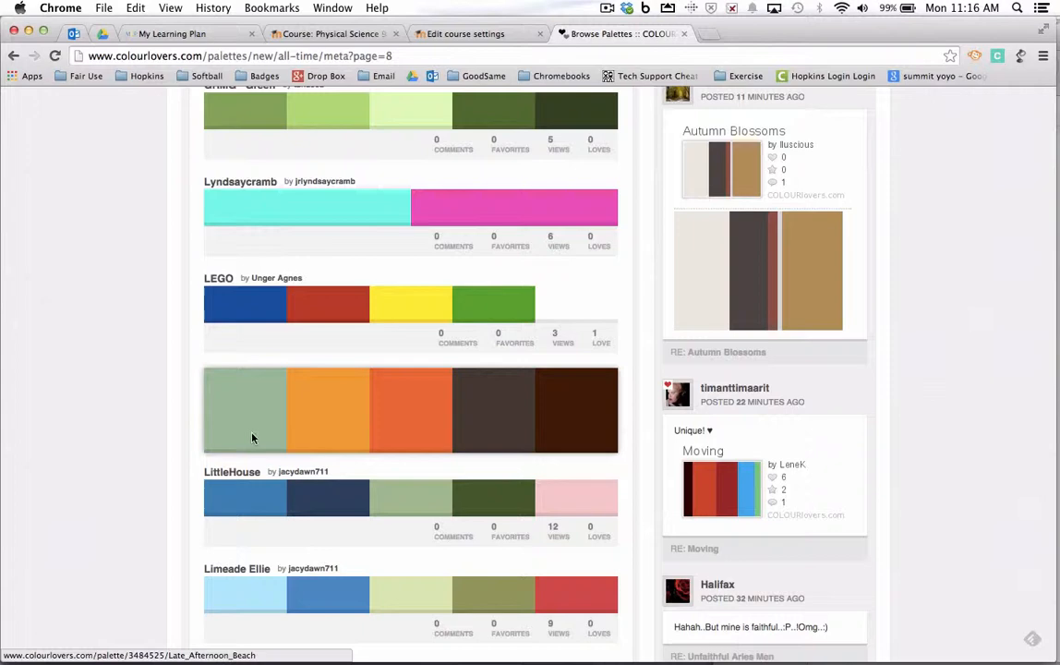
mouse_move(277, 429)
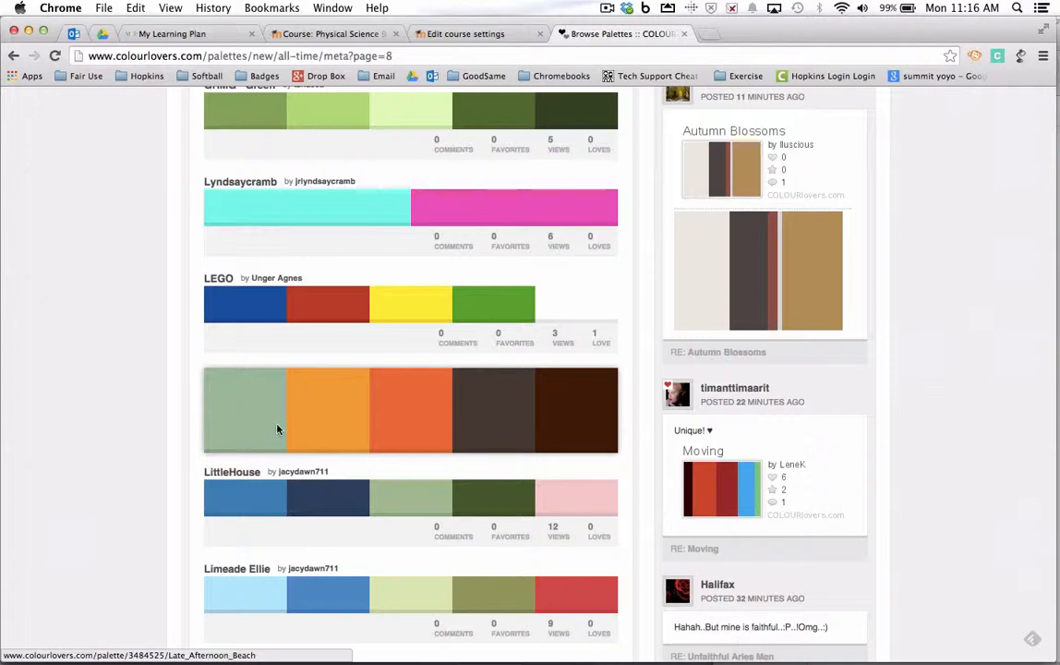
mouse_move(311, 401)
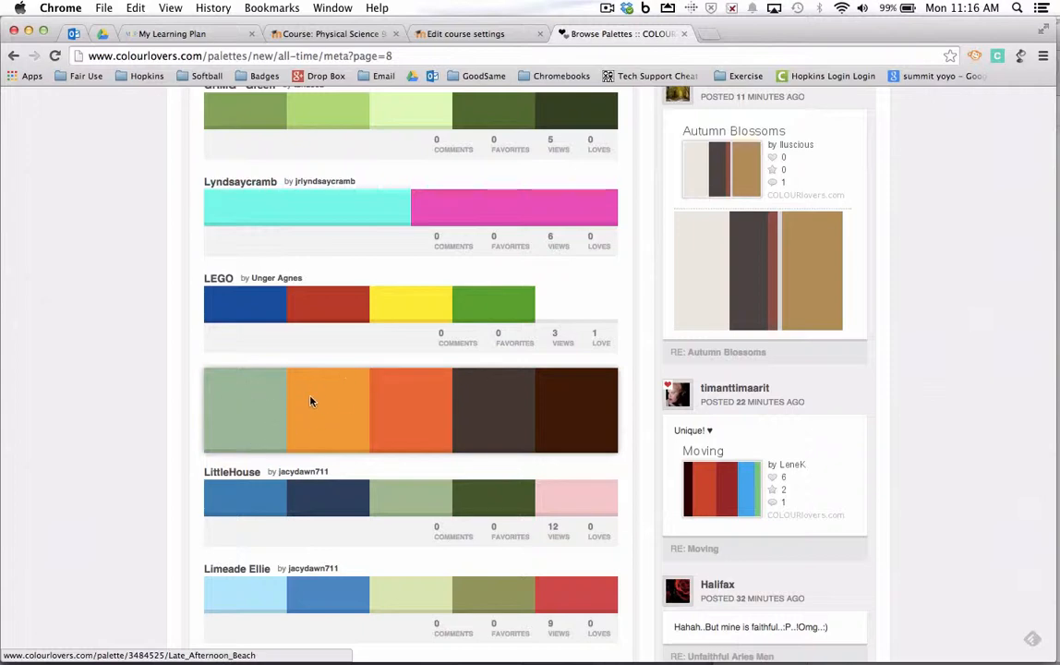
mouse_move(336, 403)
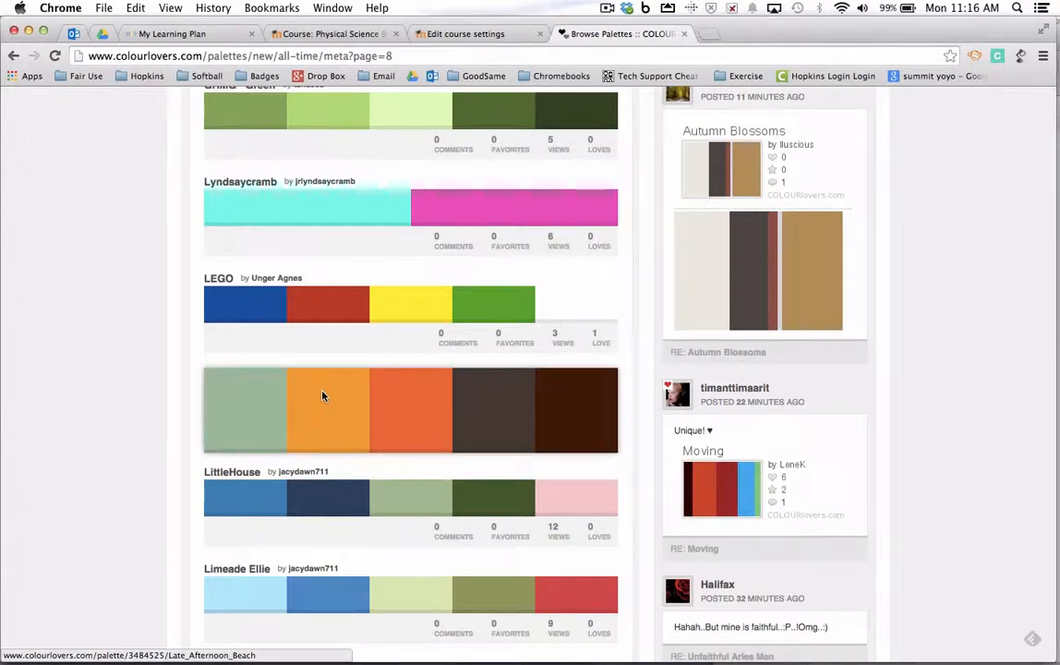
mouse_move(572, 427)
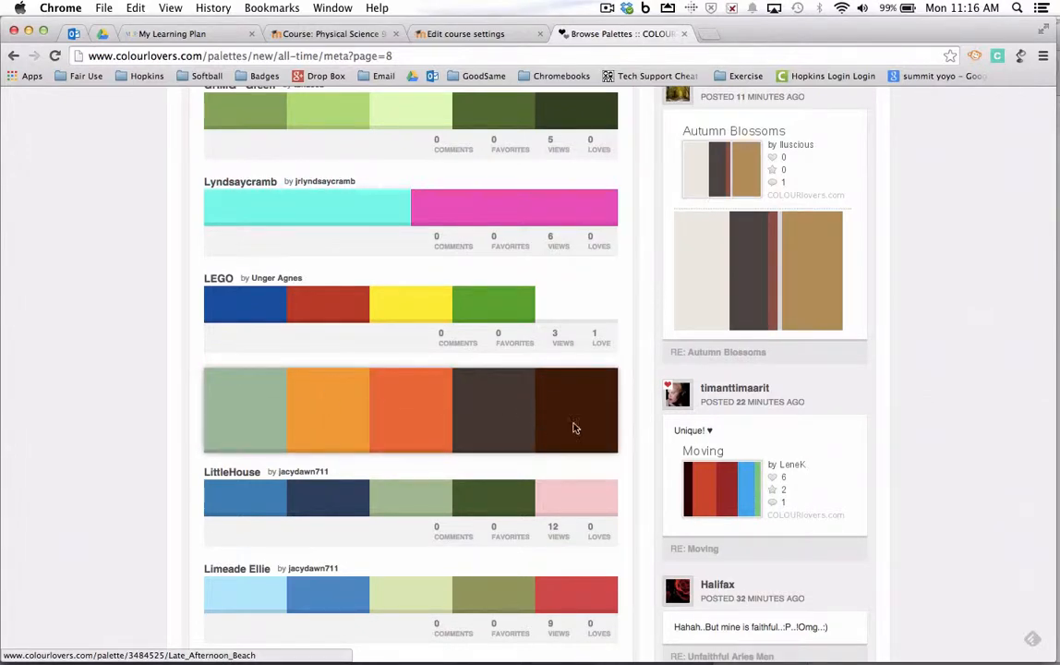
mouse_move(573, 380)
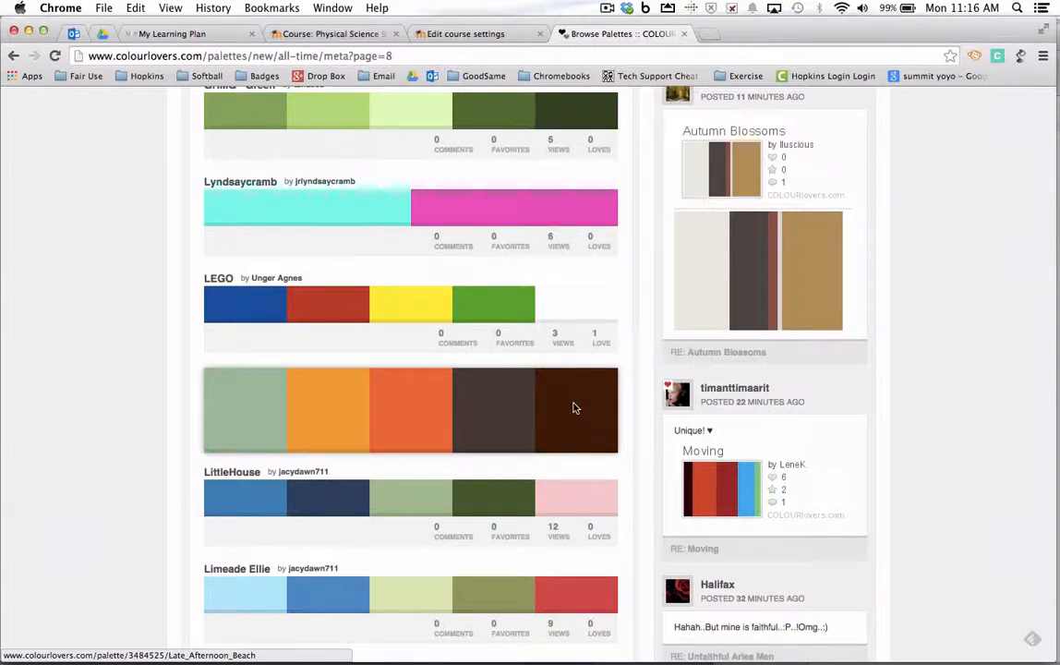
left_click(411, 410)
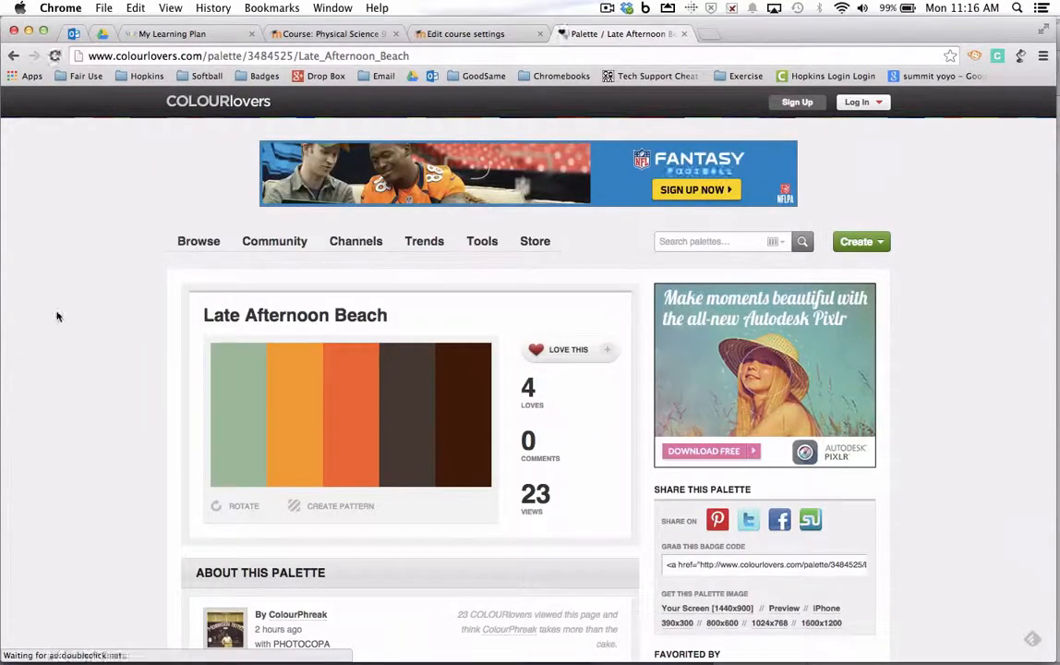
Scroll the Late Afternoon Beach palette to its hex codes, then return to the course settings.
scroll("down", 3)
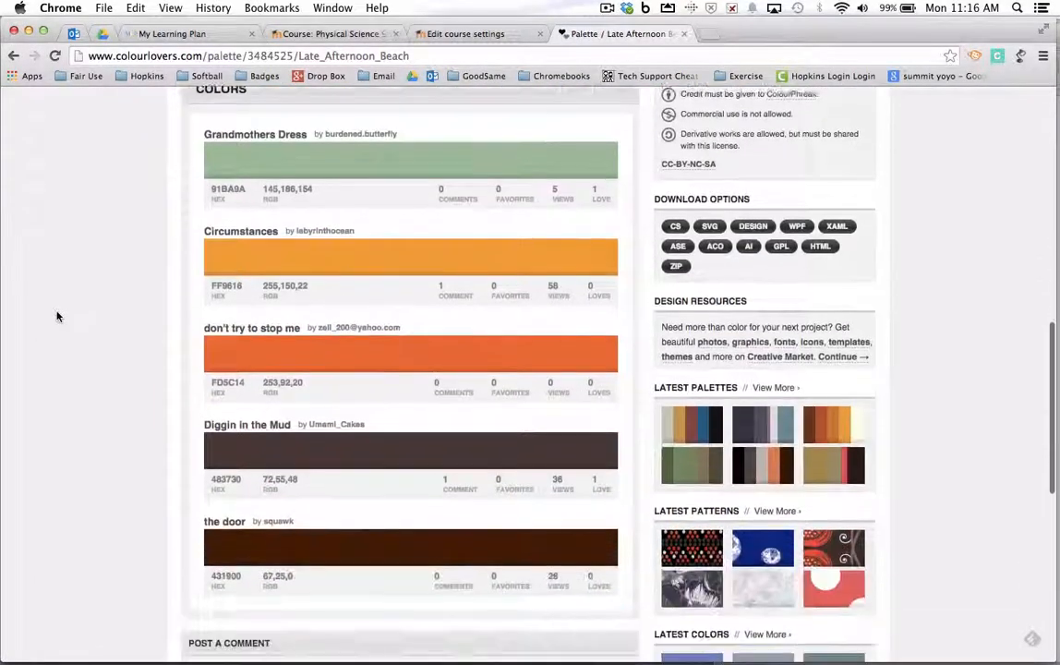
scroll("down", 3)
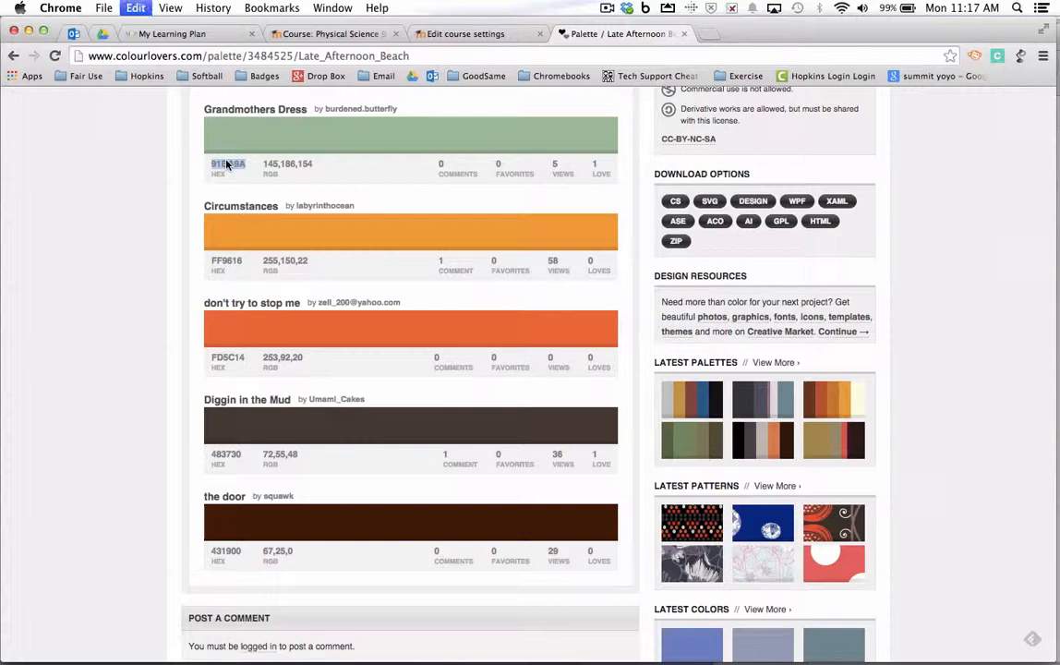
left_click(464, 34)
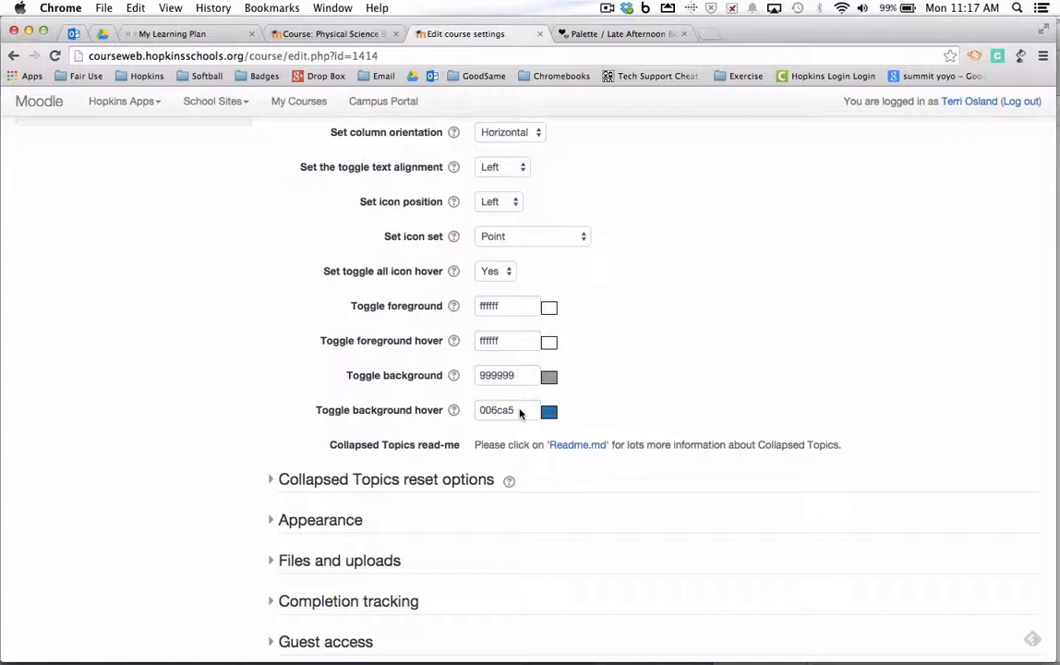
Set toggle background 91BA9A, background hover FF9616, and both foreground colours 431900.
triple_click(506, 375)
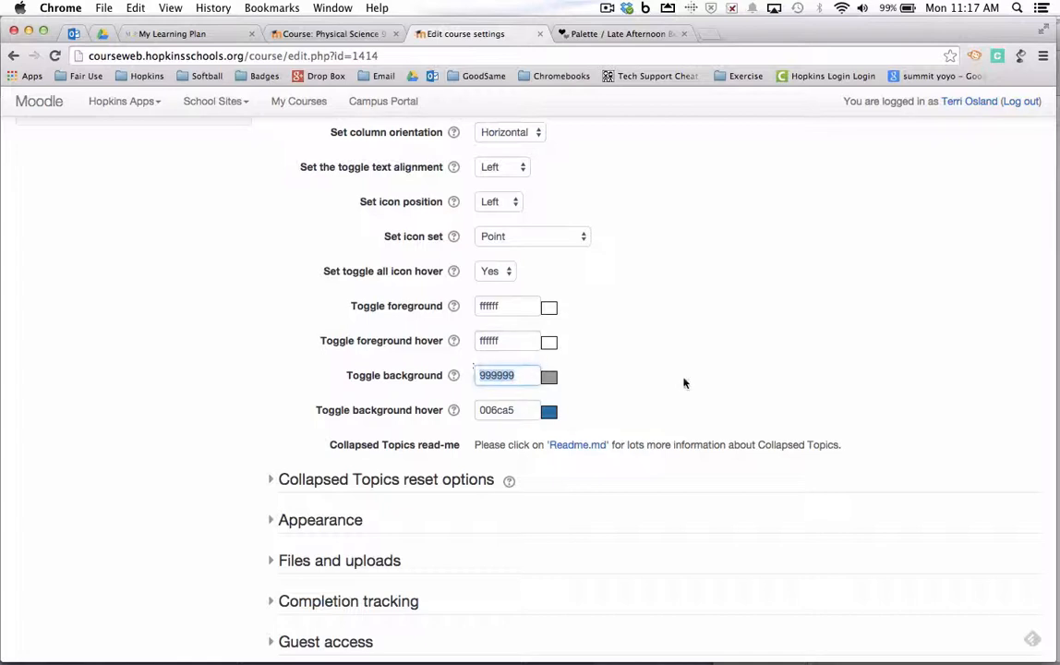
type("91BA9A")
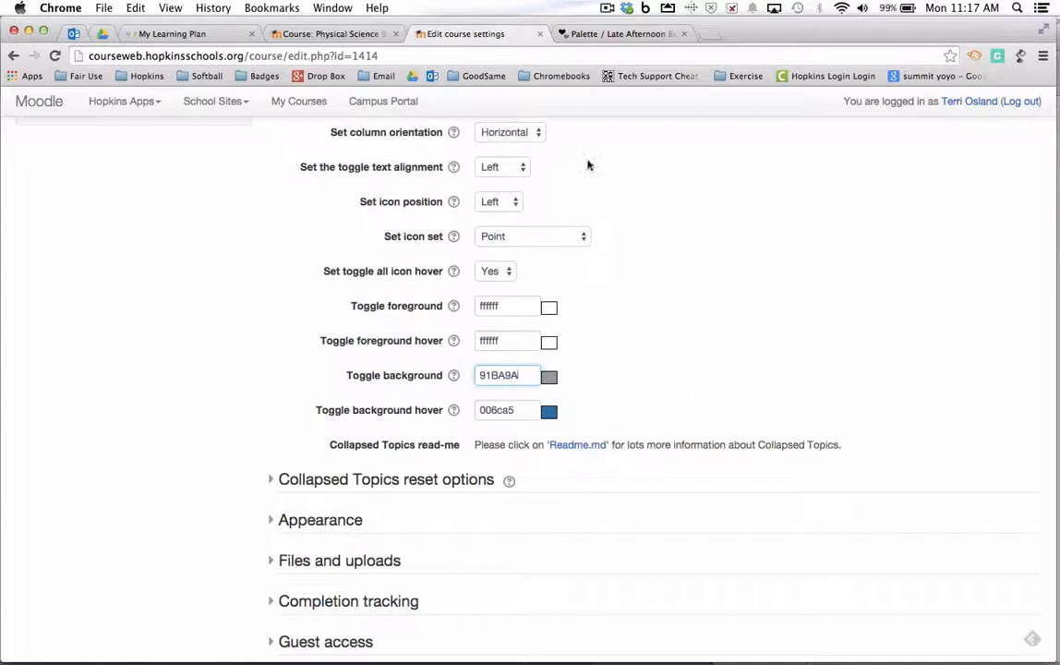
left_click(621, 34)
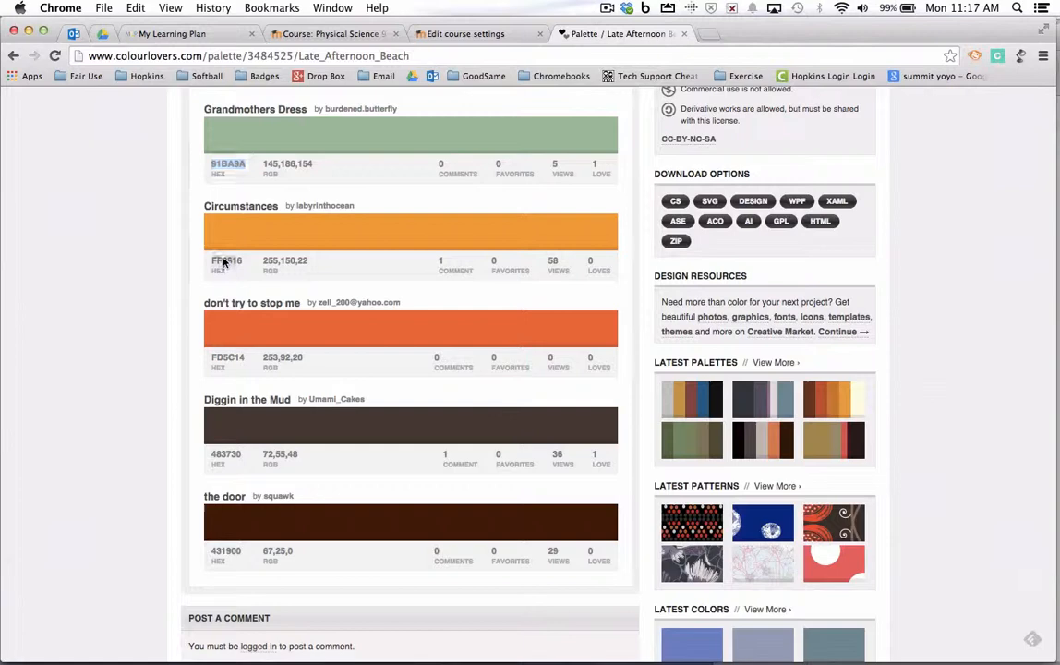
left_click(464, 34)
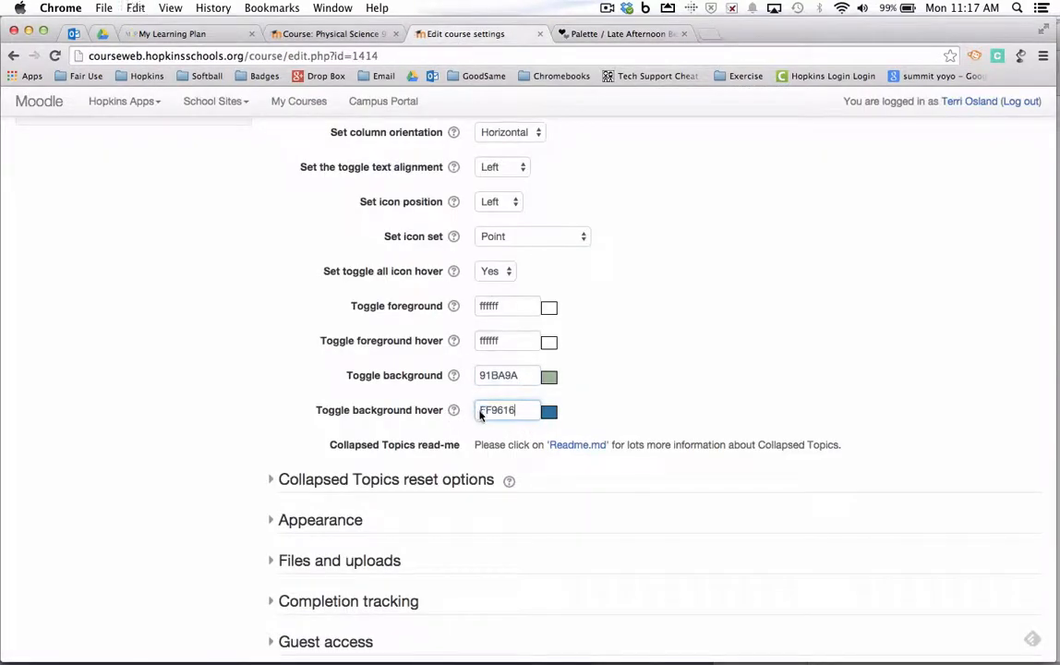
left_click(618, 34)
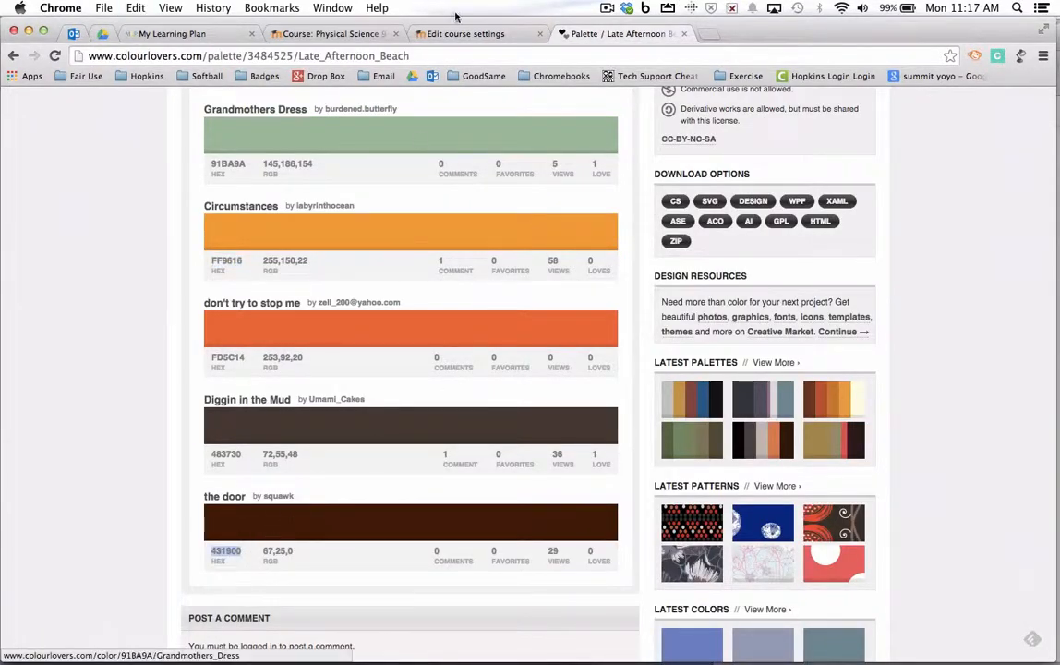
left_click(465, 34)
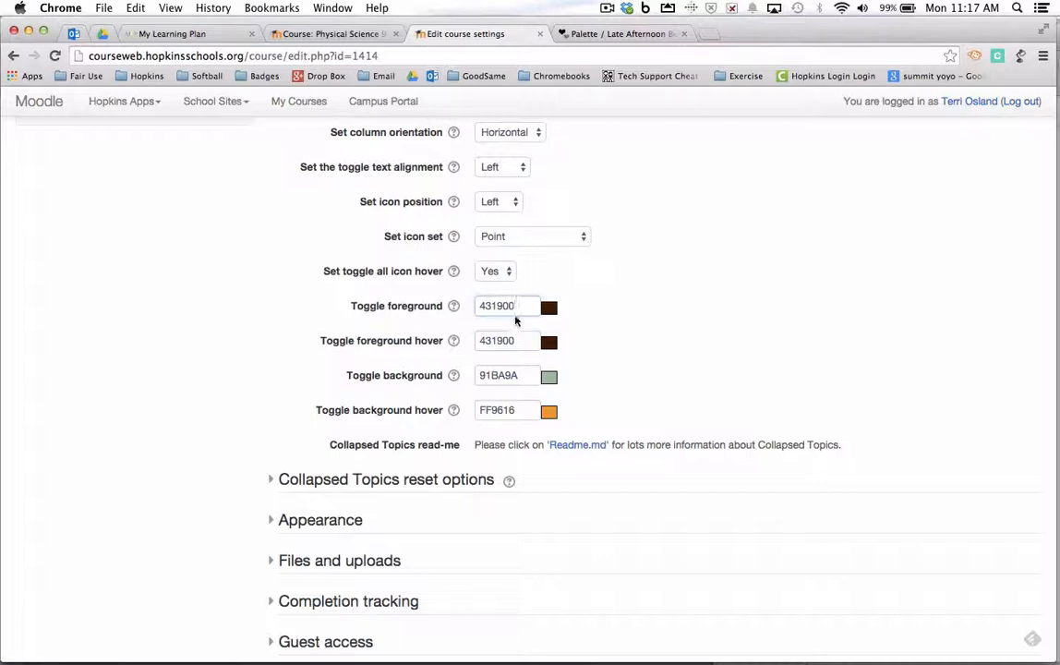
scroll("down", 3)
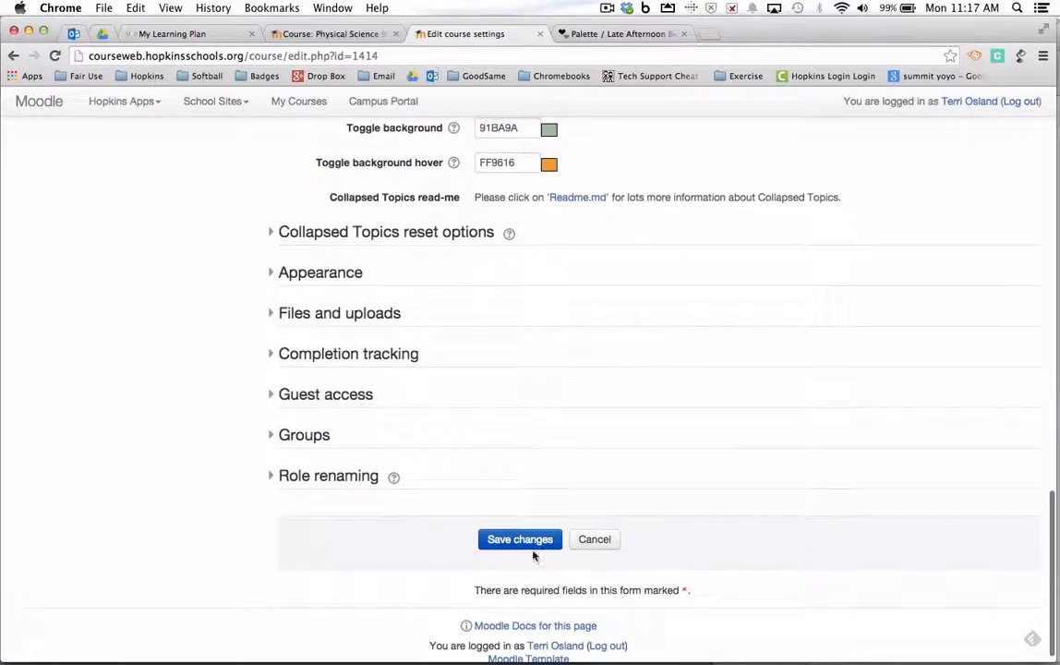
Save the new toggle colours and switch back to the Late Afternoon Beach palette.
left_click(519, 538)
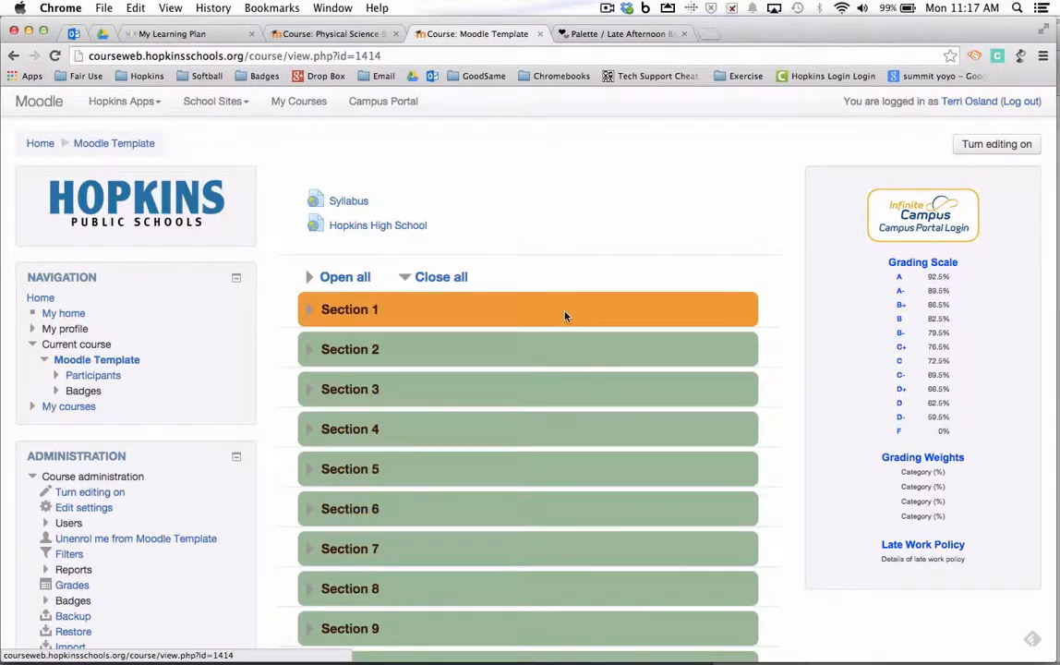
mouse_move(620, 34)
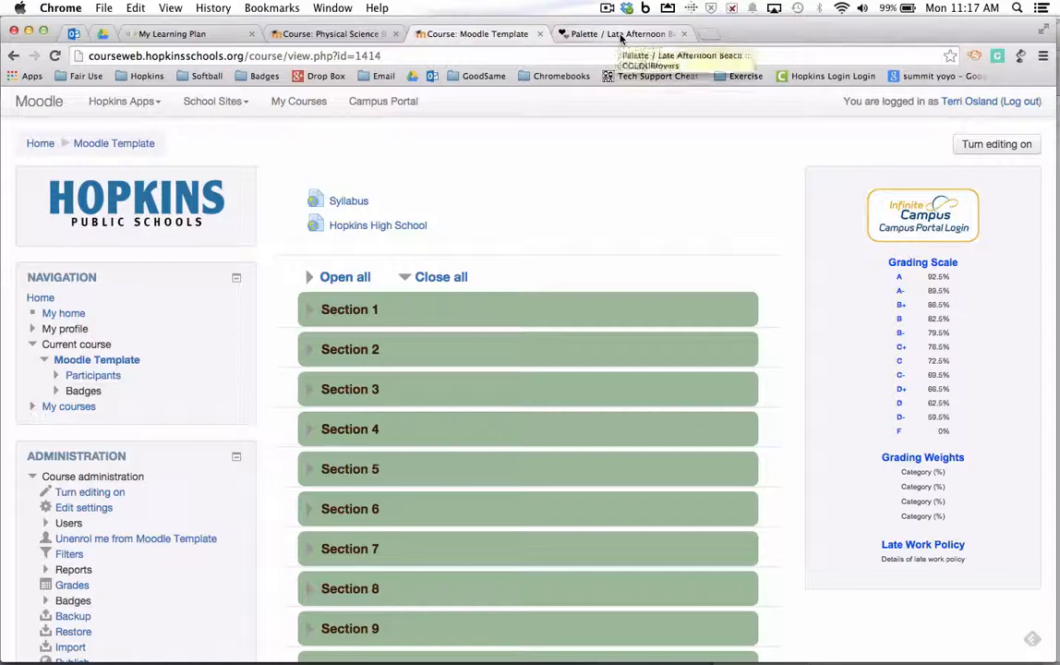
left_click(619, 34)
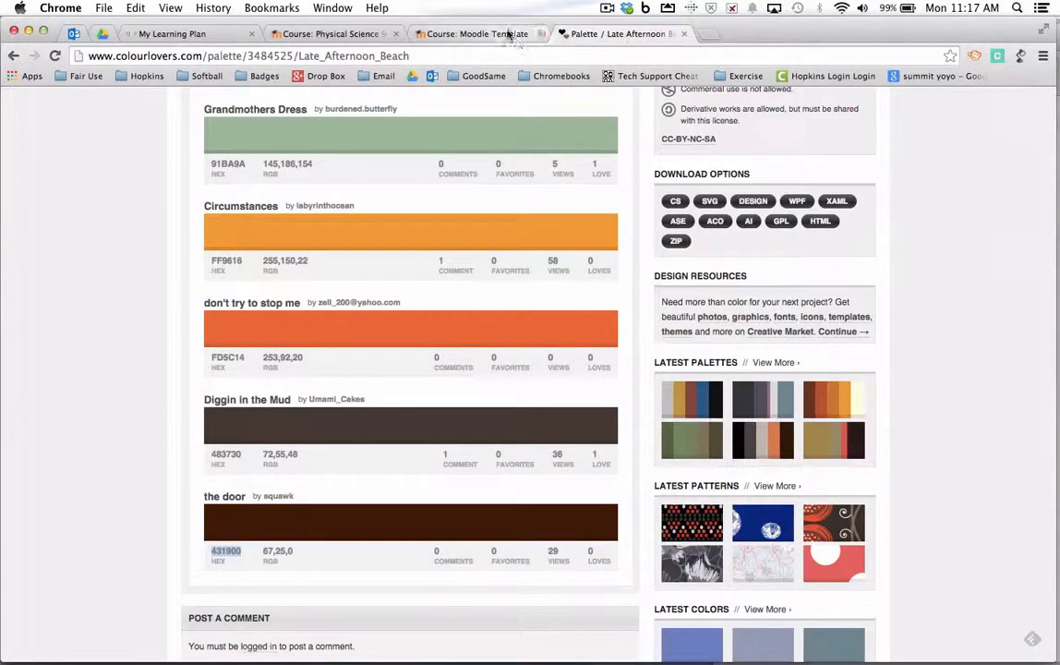